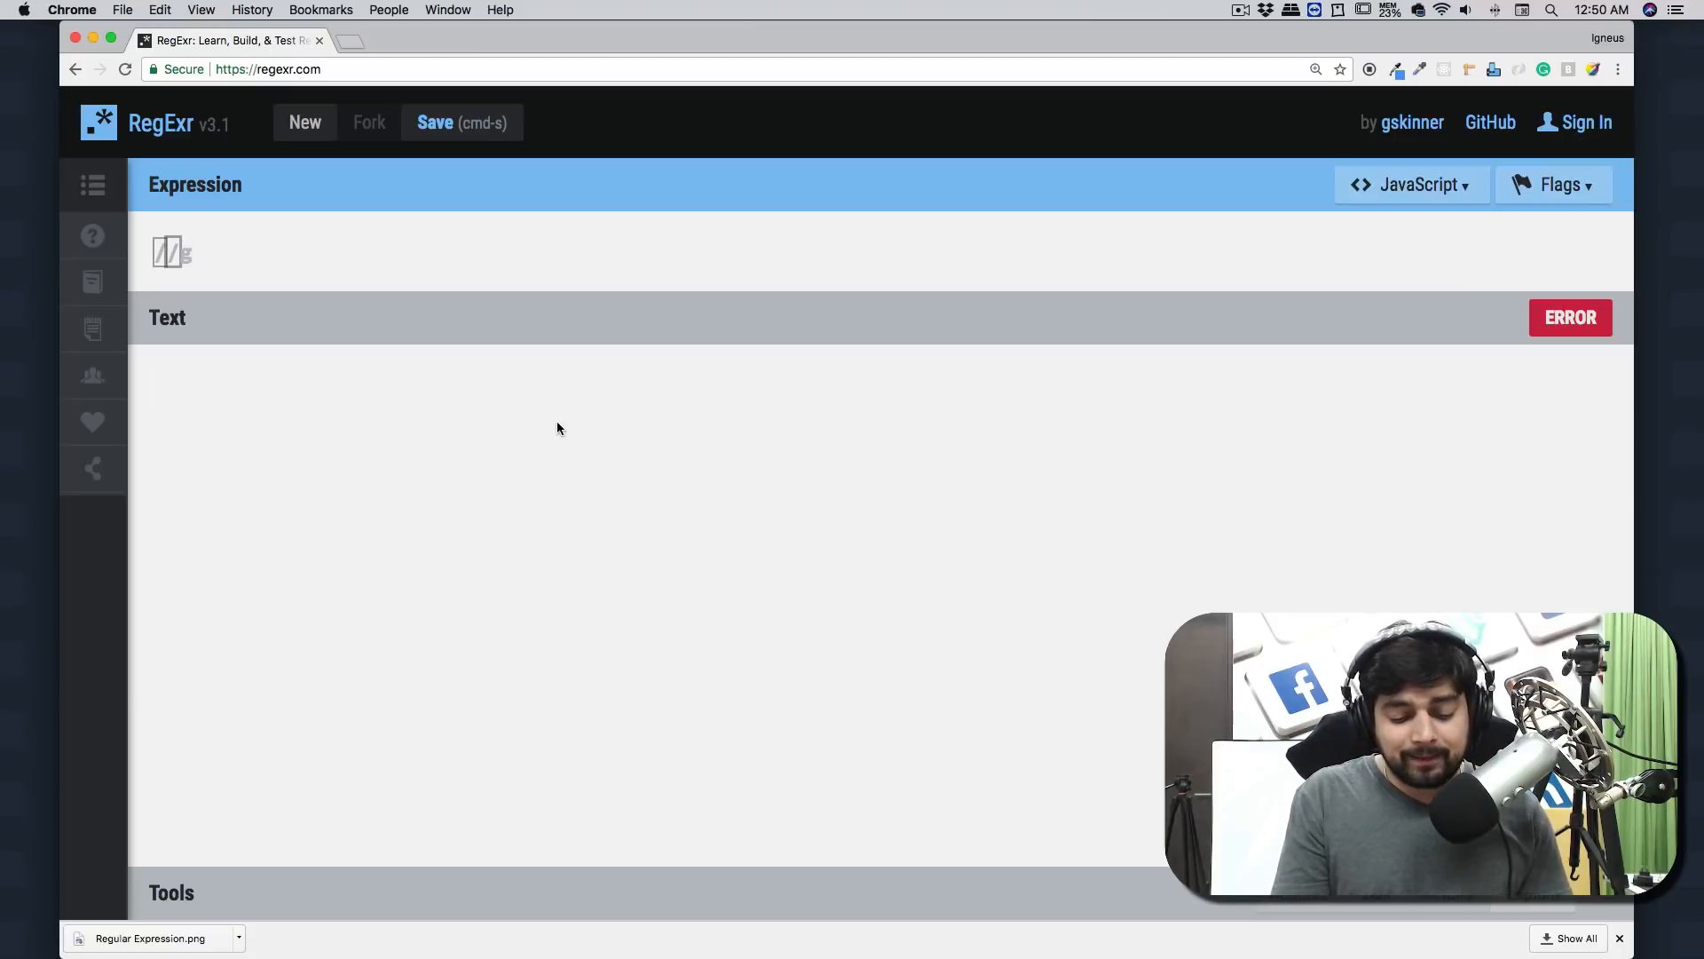
Enter test text lines 'file.txt' and 'some1txt.' with the expression left empty
text(f)
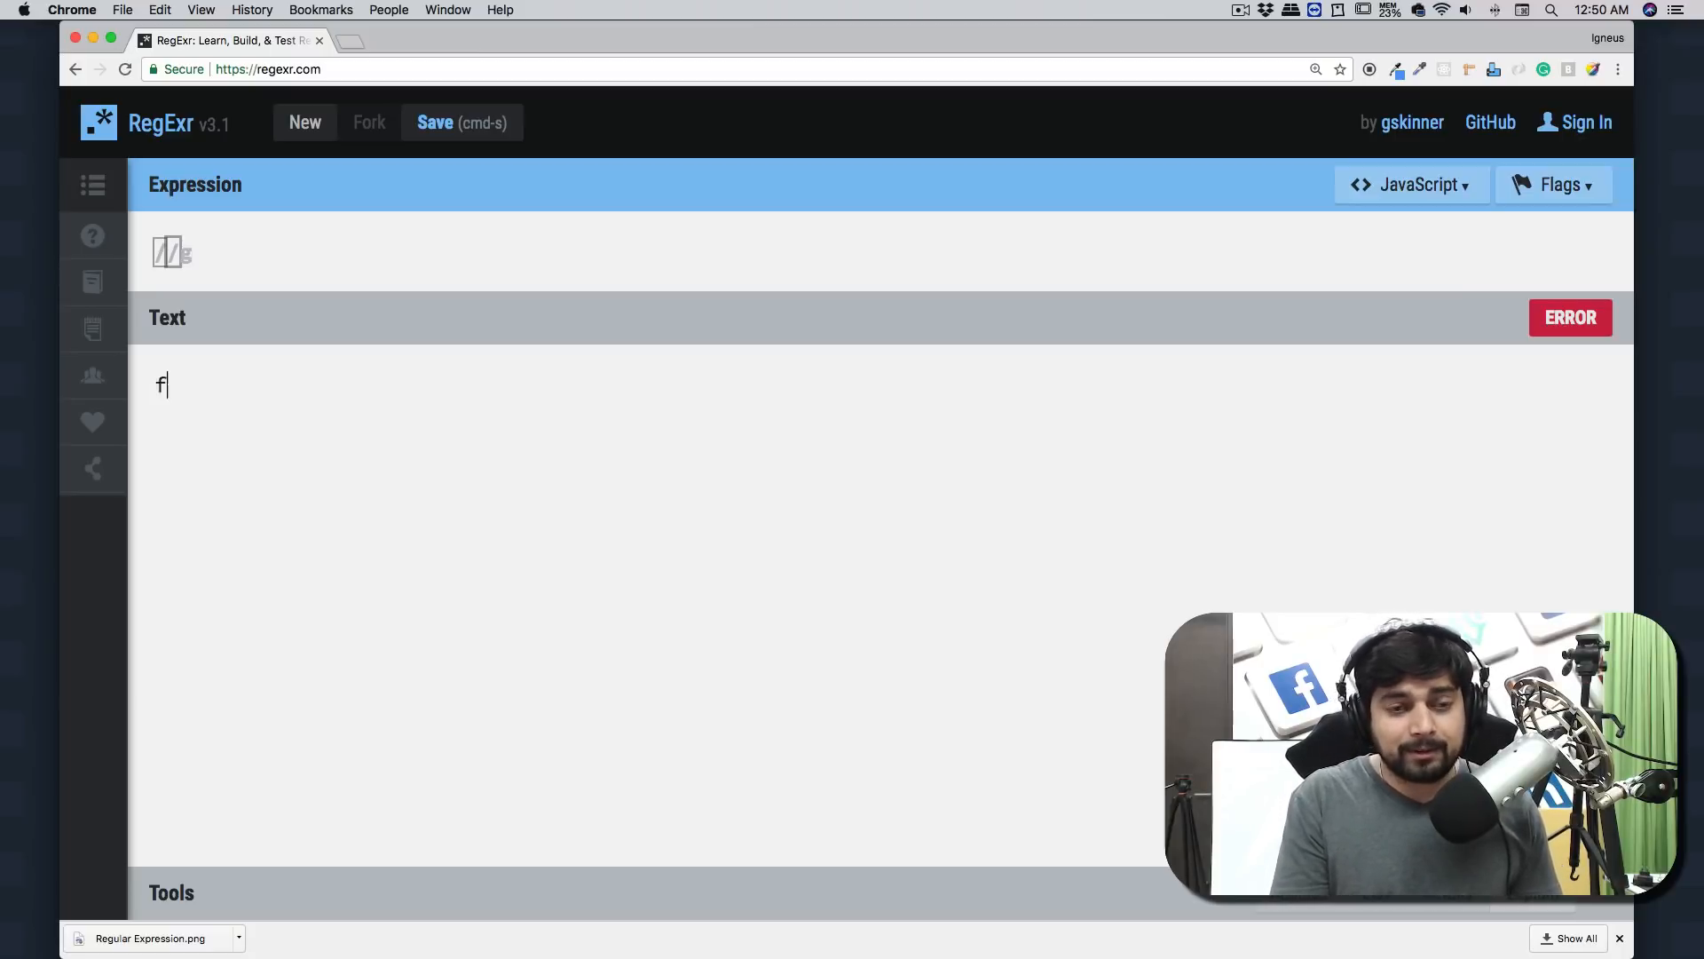
text(ile.t)
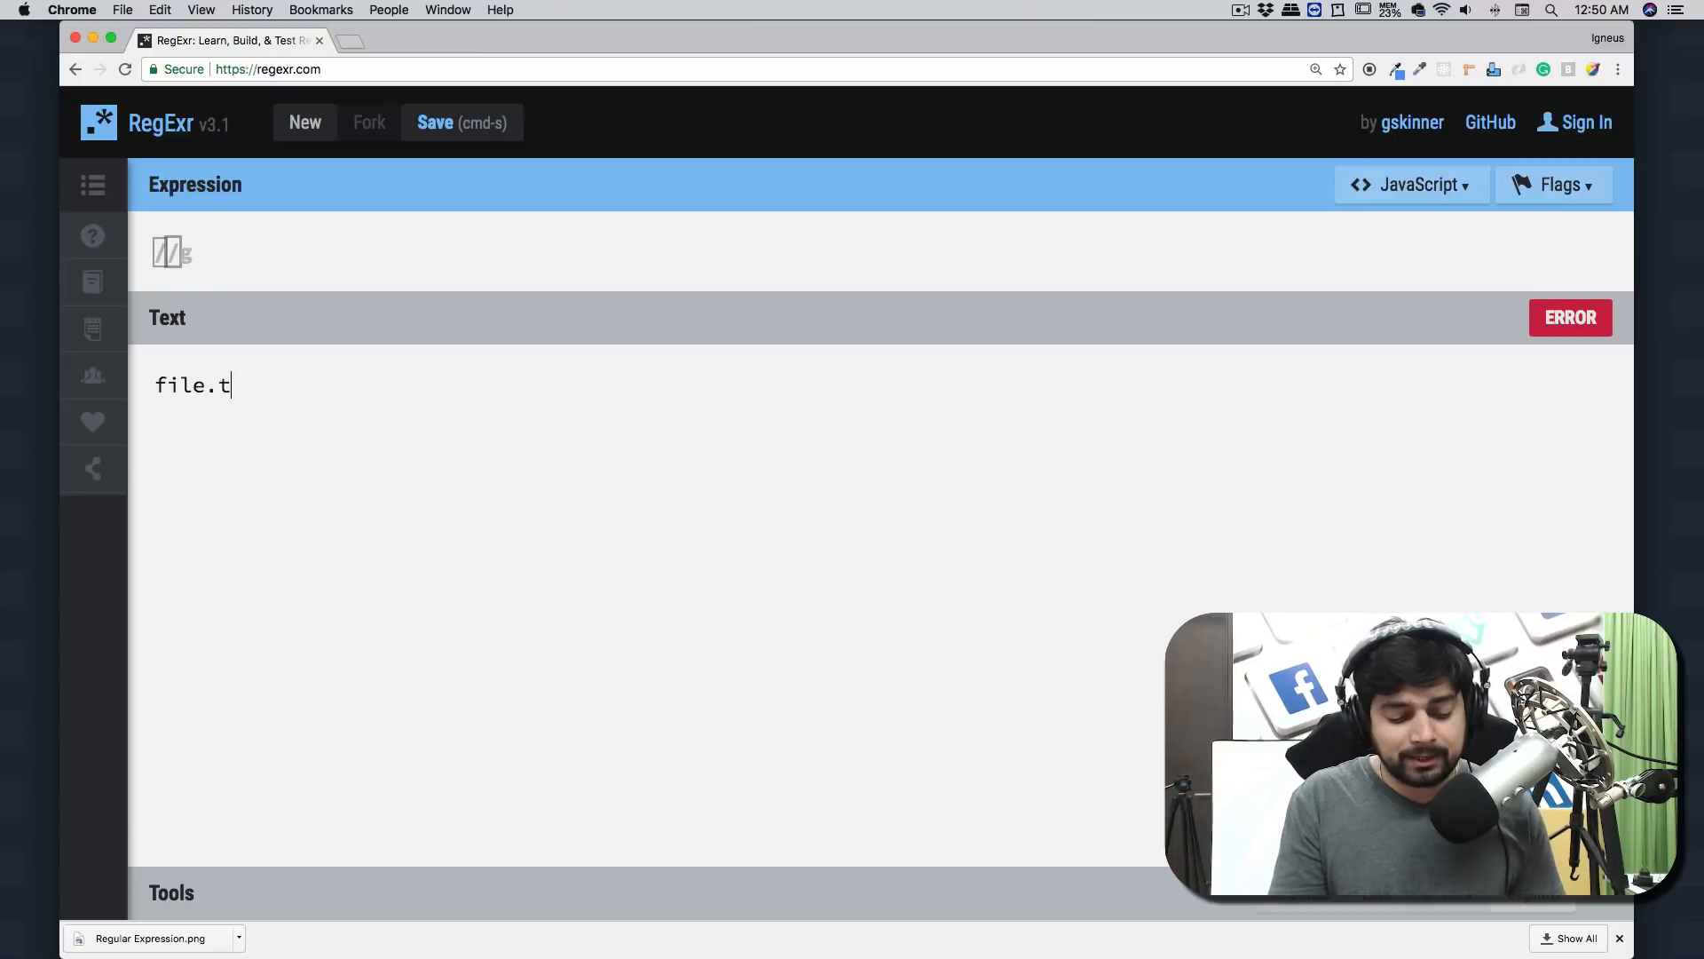
text(xt)
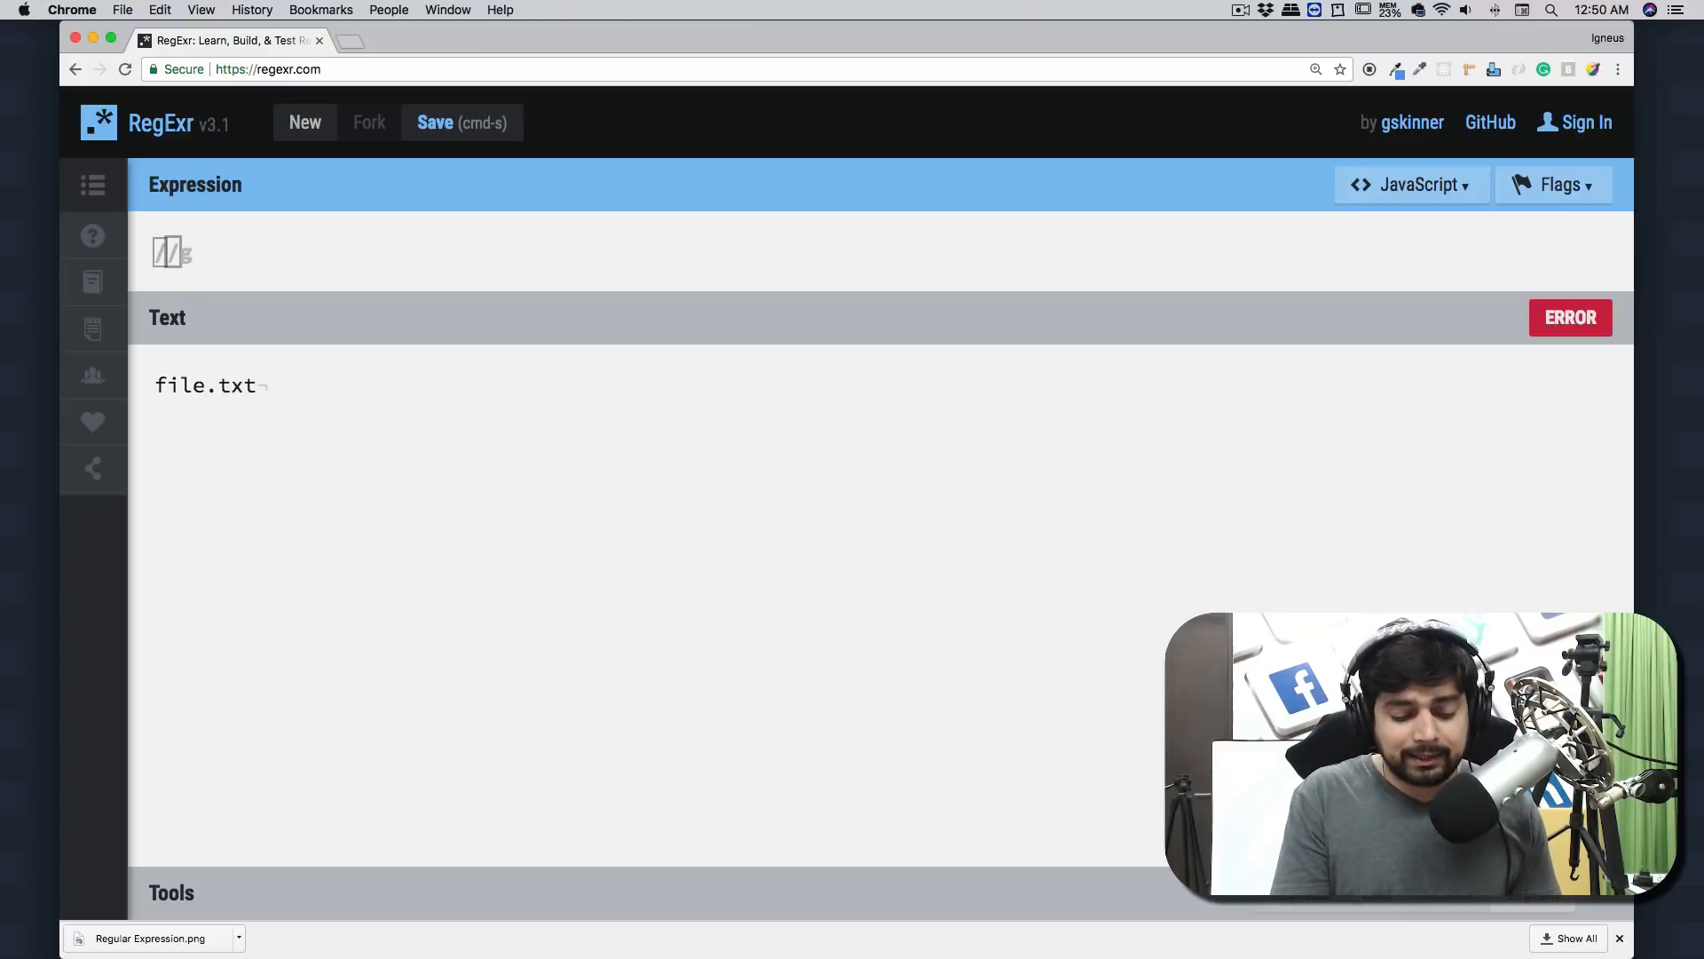
text(some)
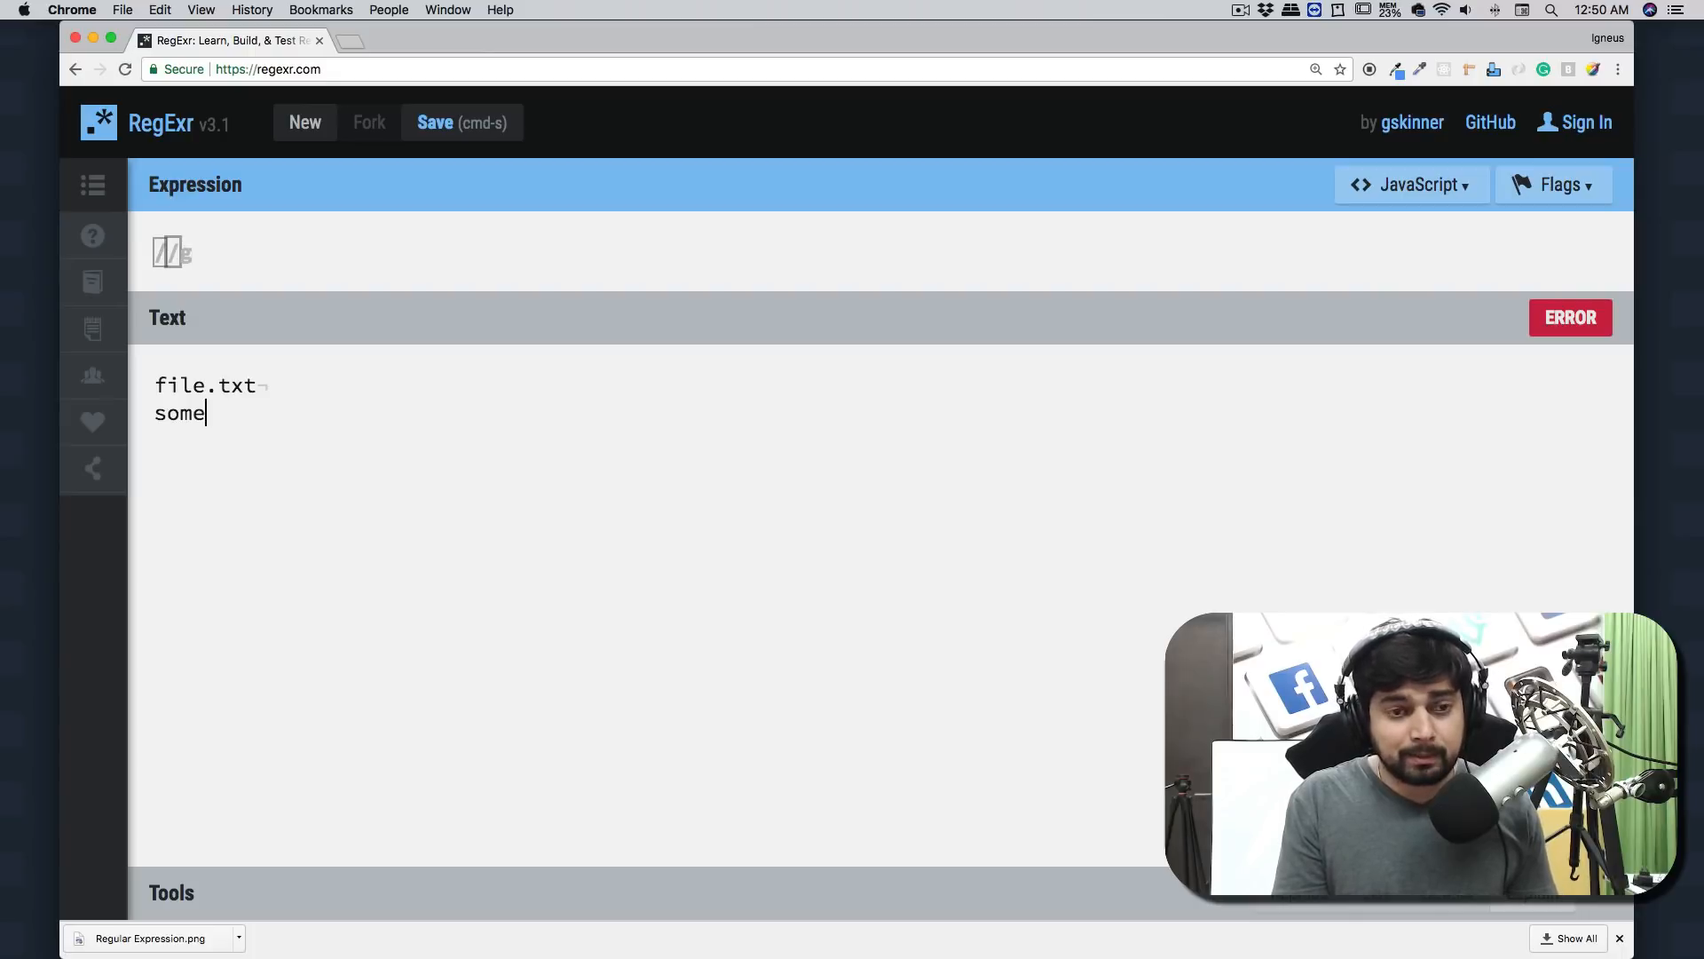
text(1txt)
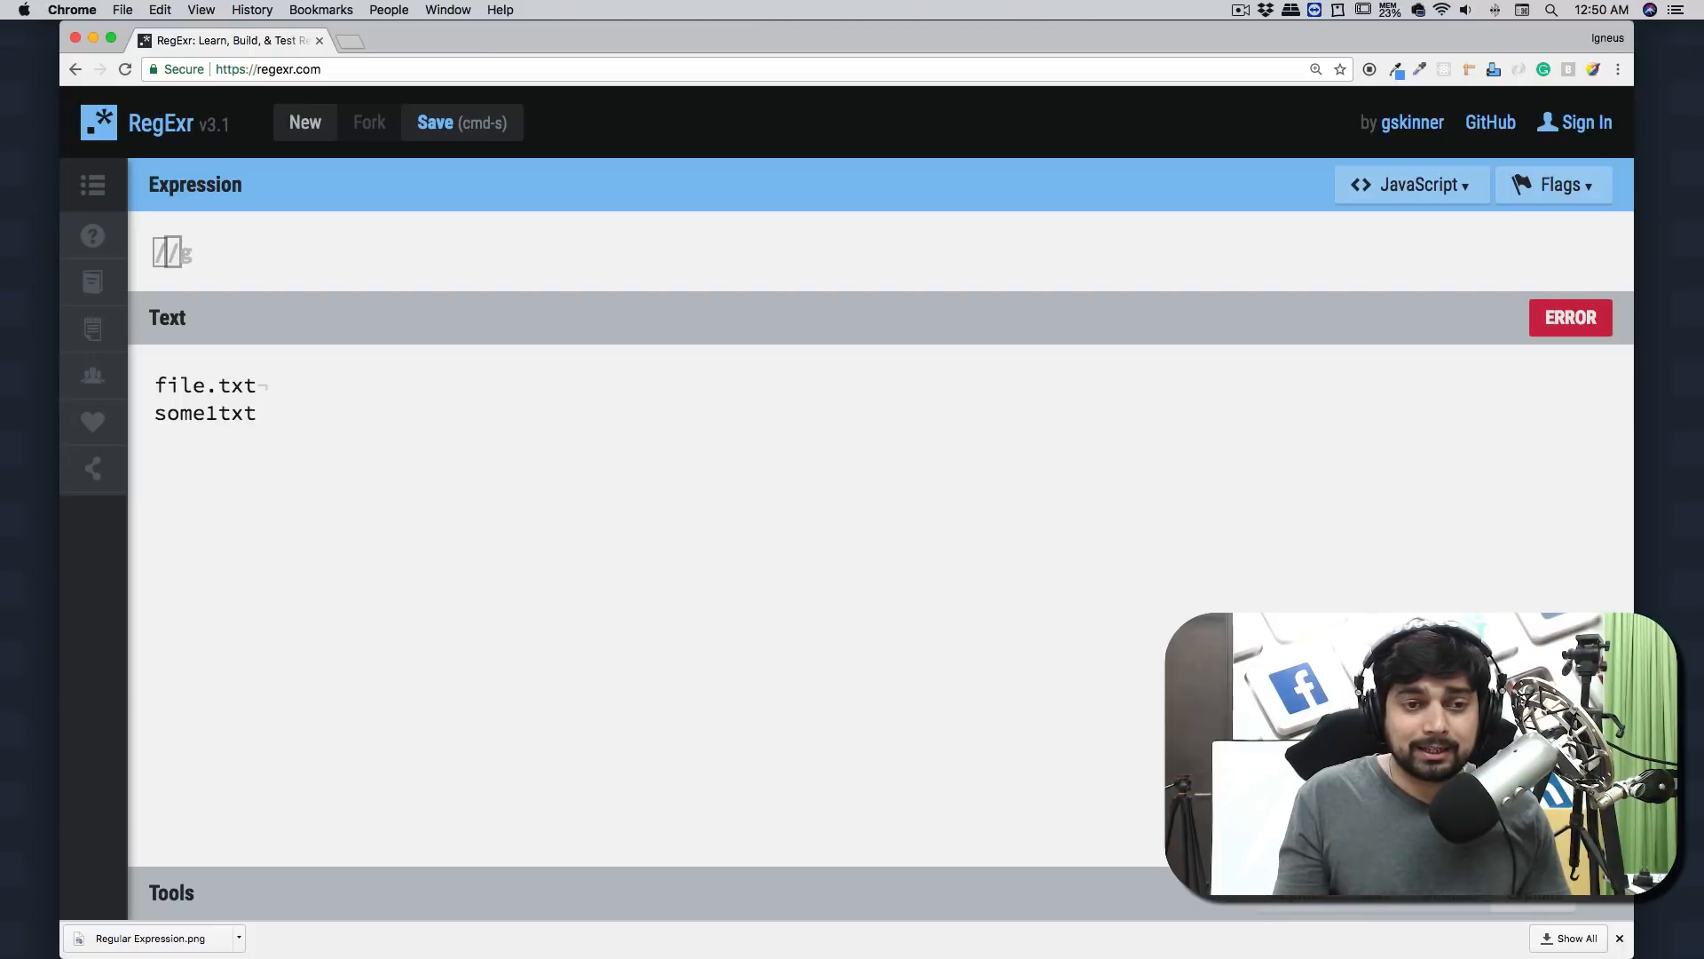
text(.)
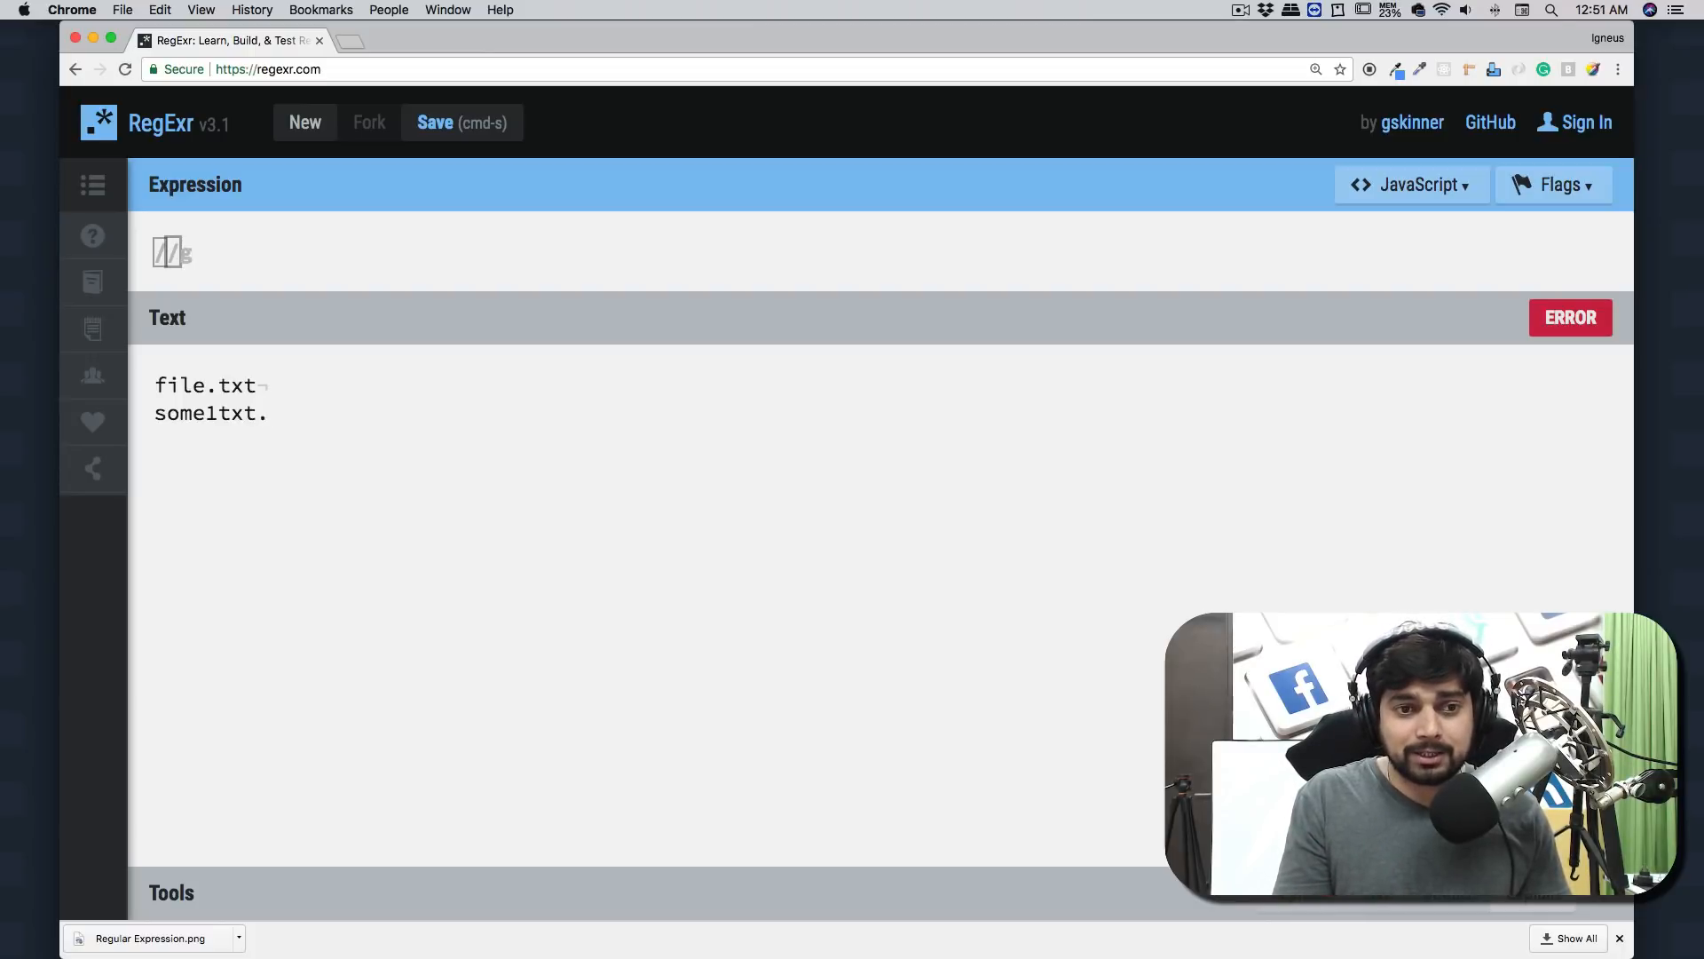
mouse_move(183, 251)
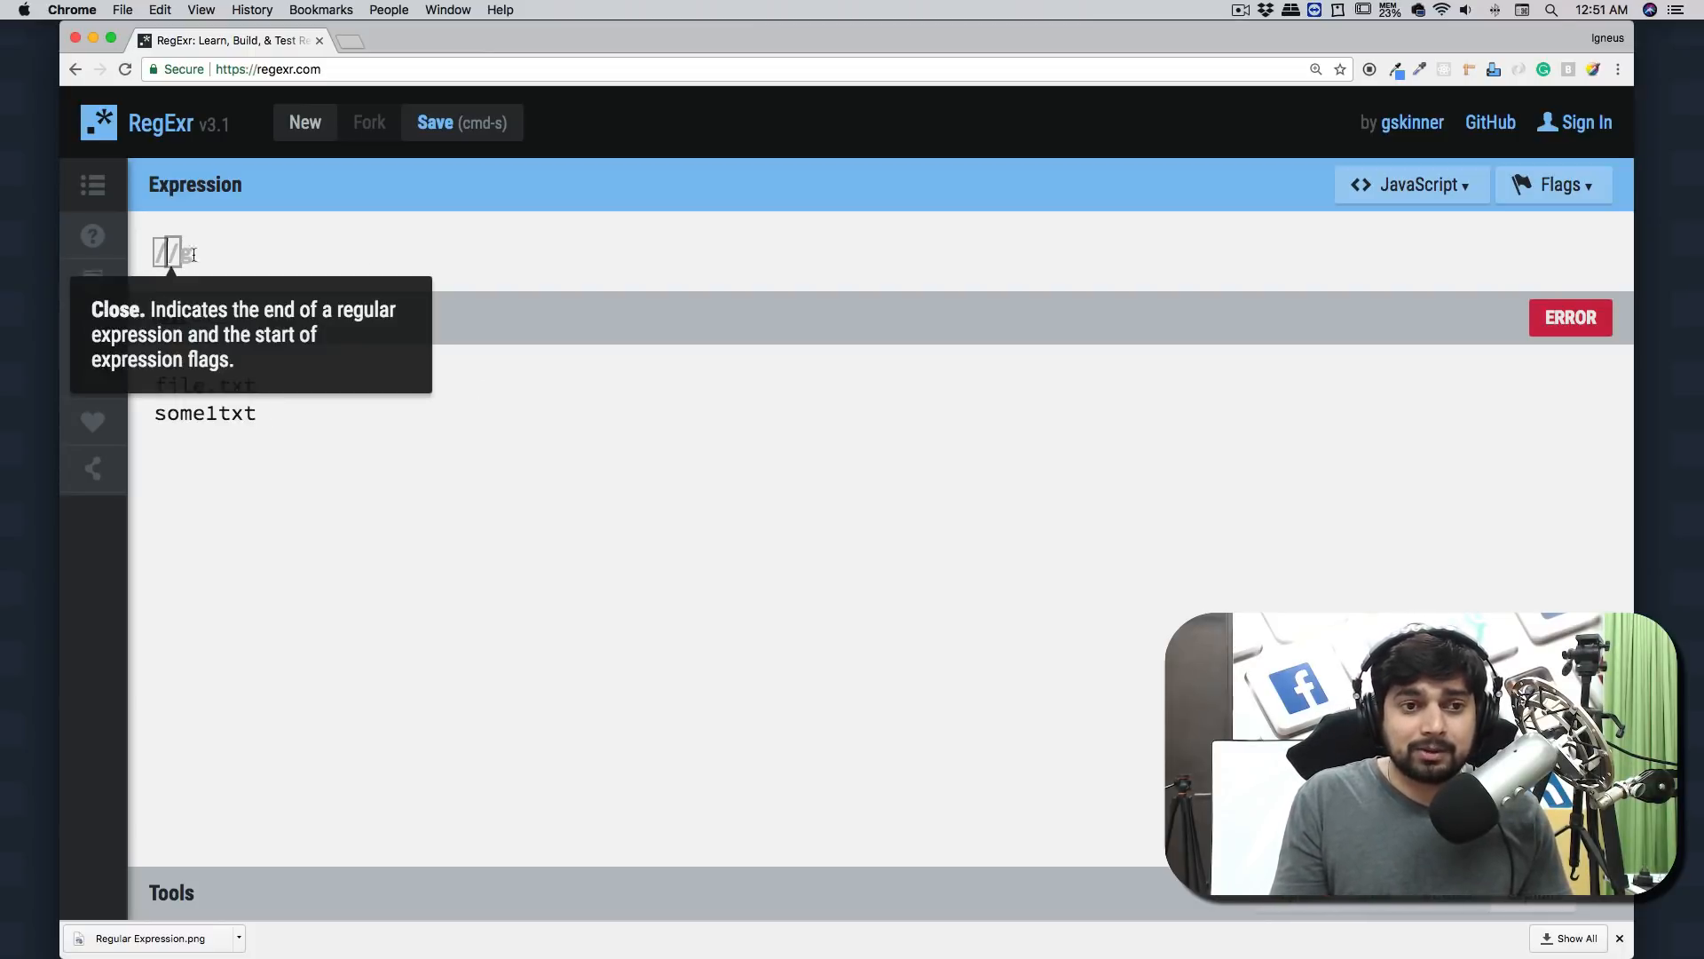
Use pattern \.txt and add test line 'some2txt' so only file.txt matches
text(t)
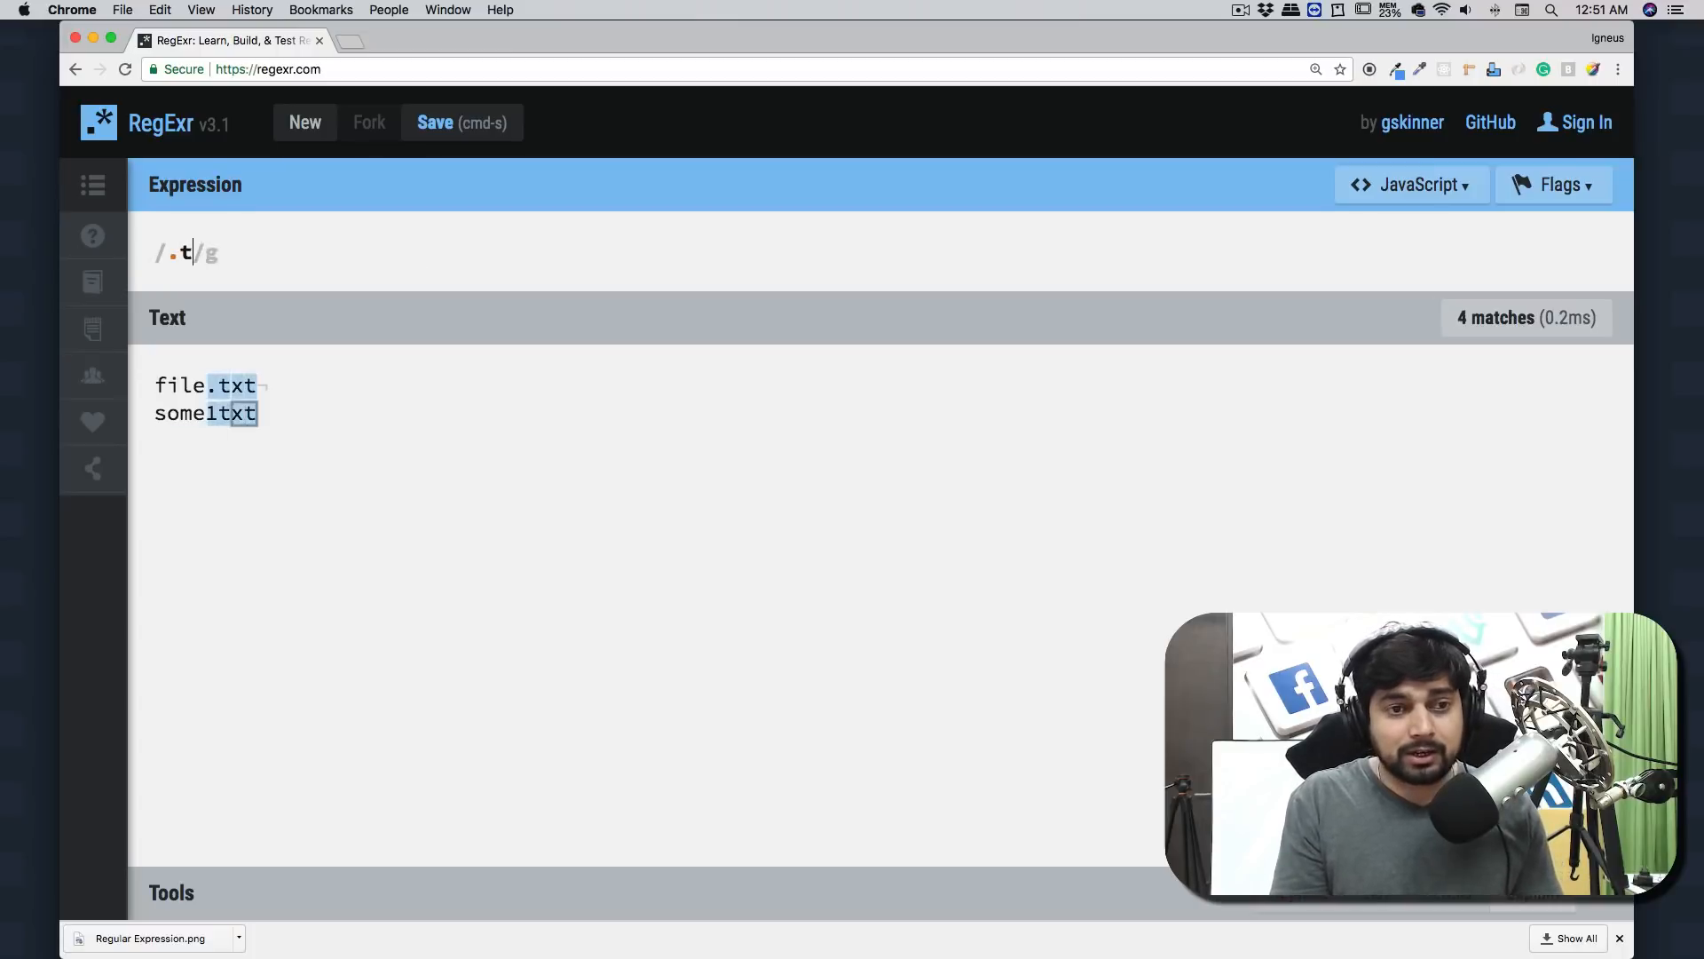
text(xt)
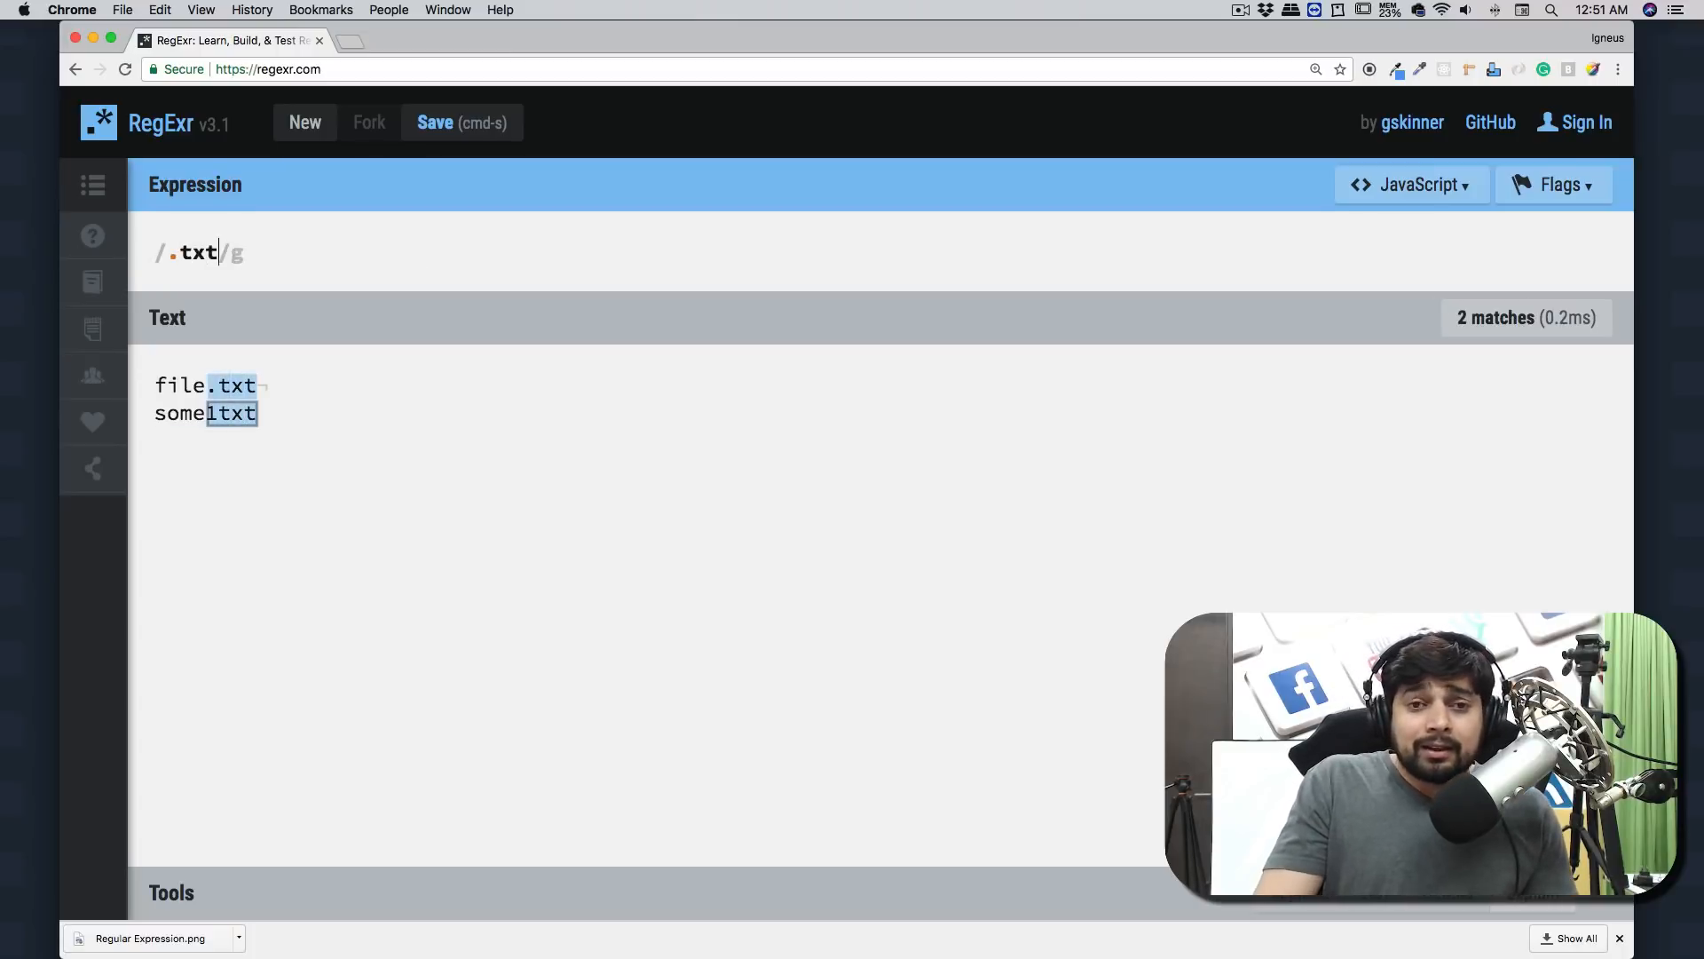
mouse_move(400, 475)
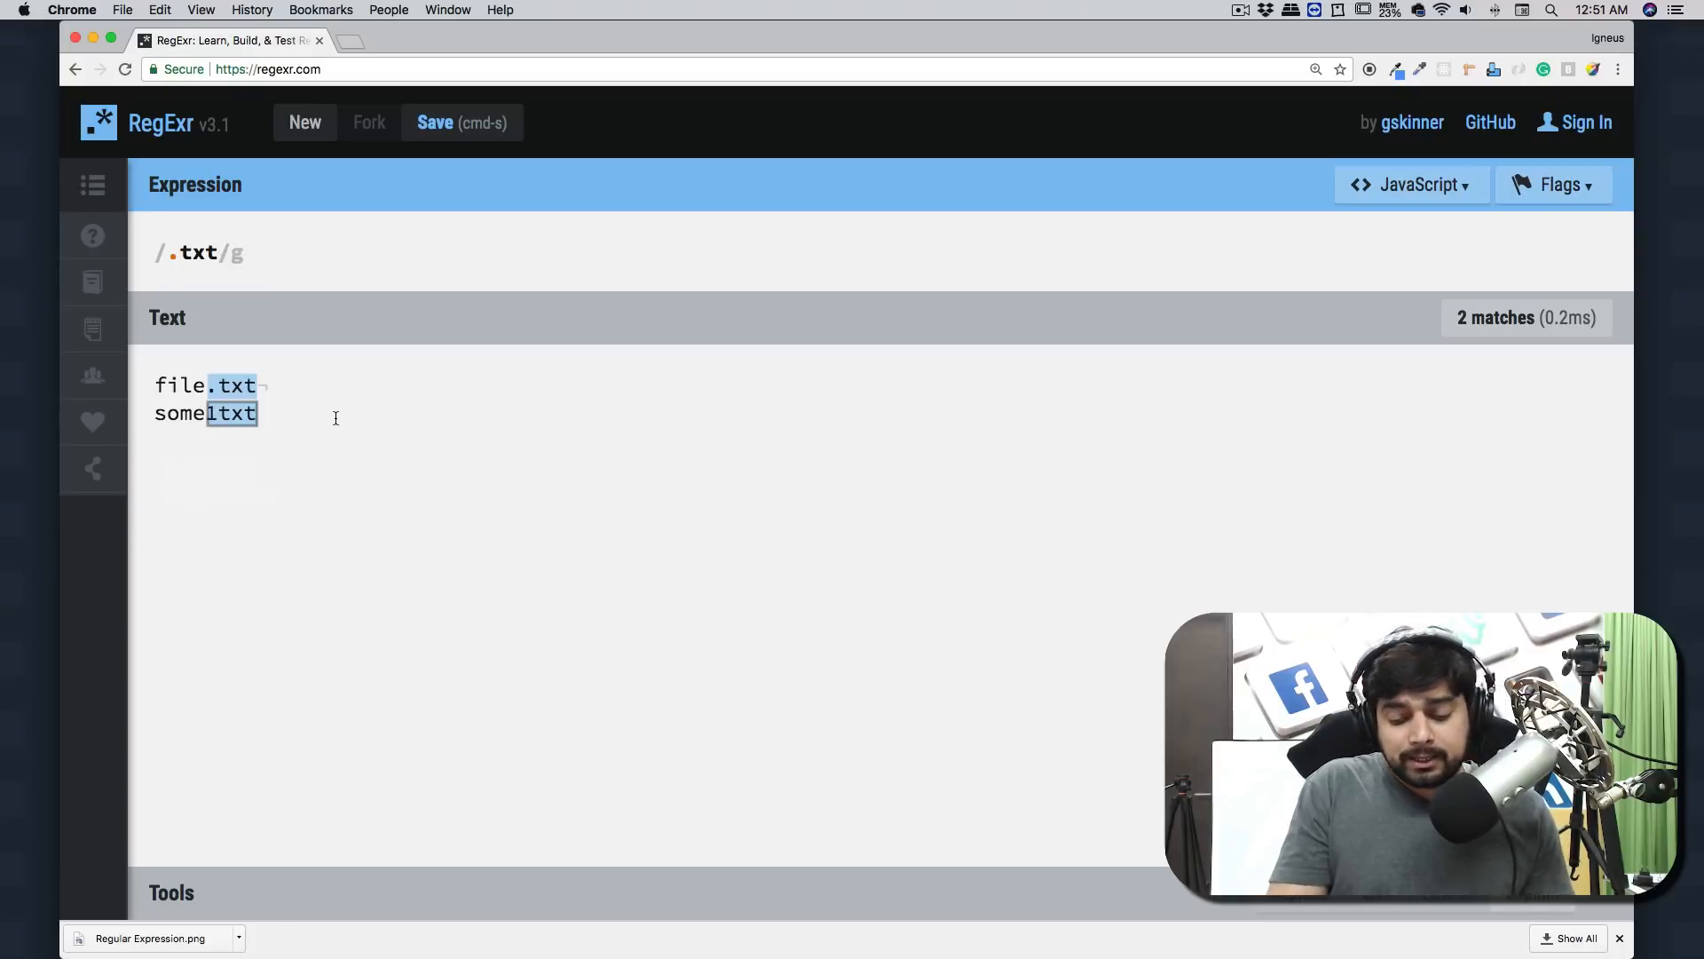
text(s)
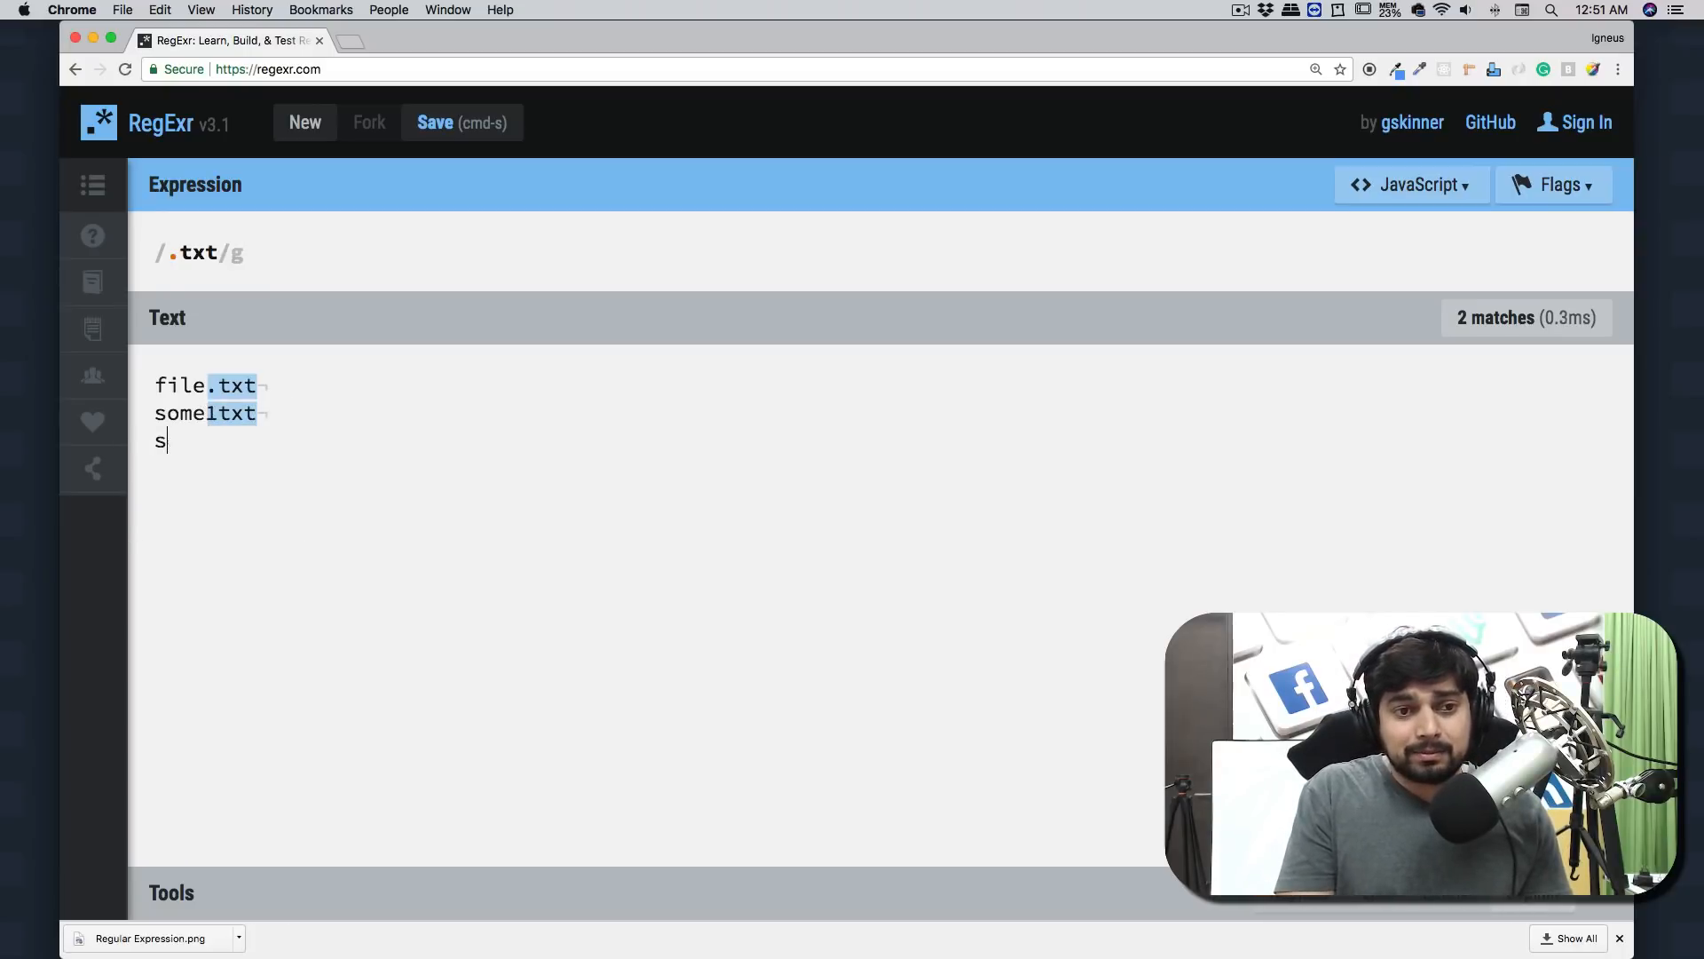
text(ome)
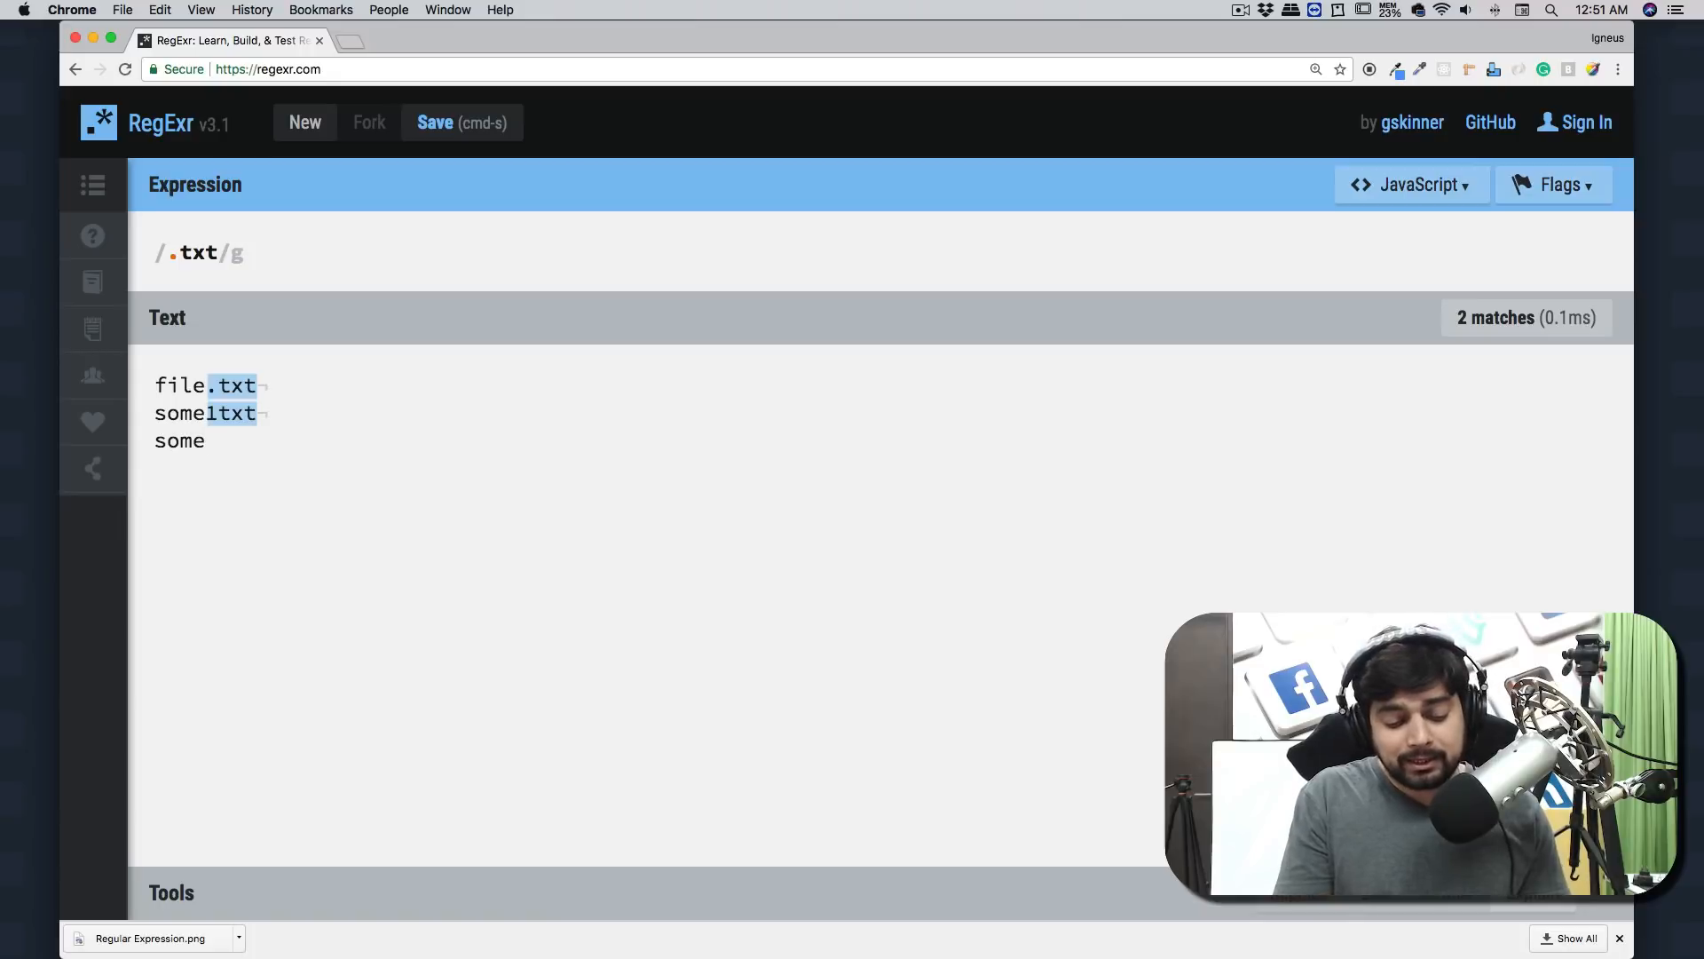
text(2txt)
text(\)
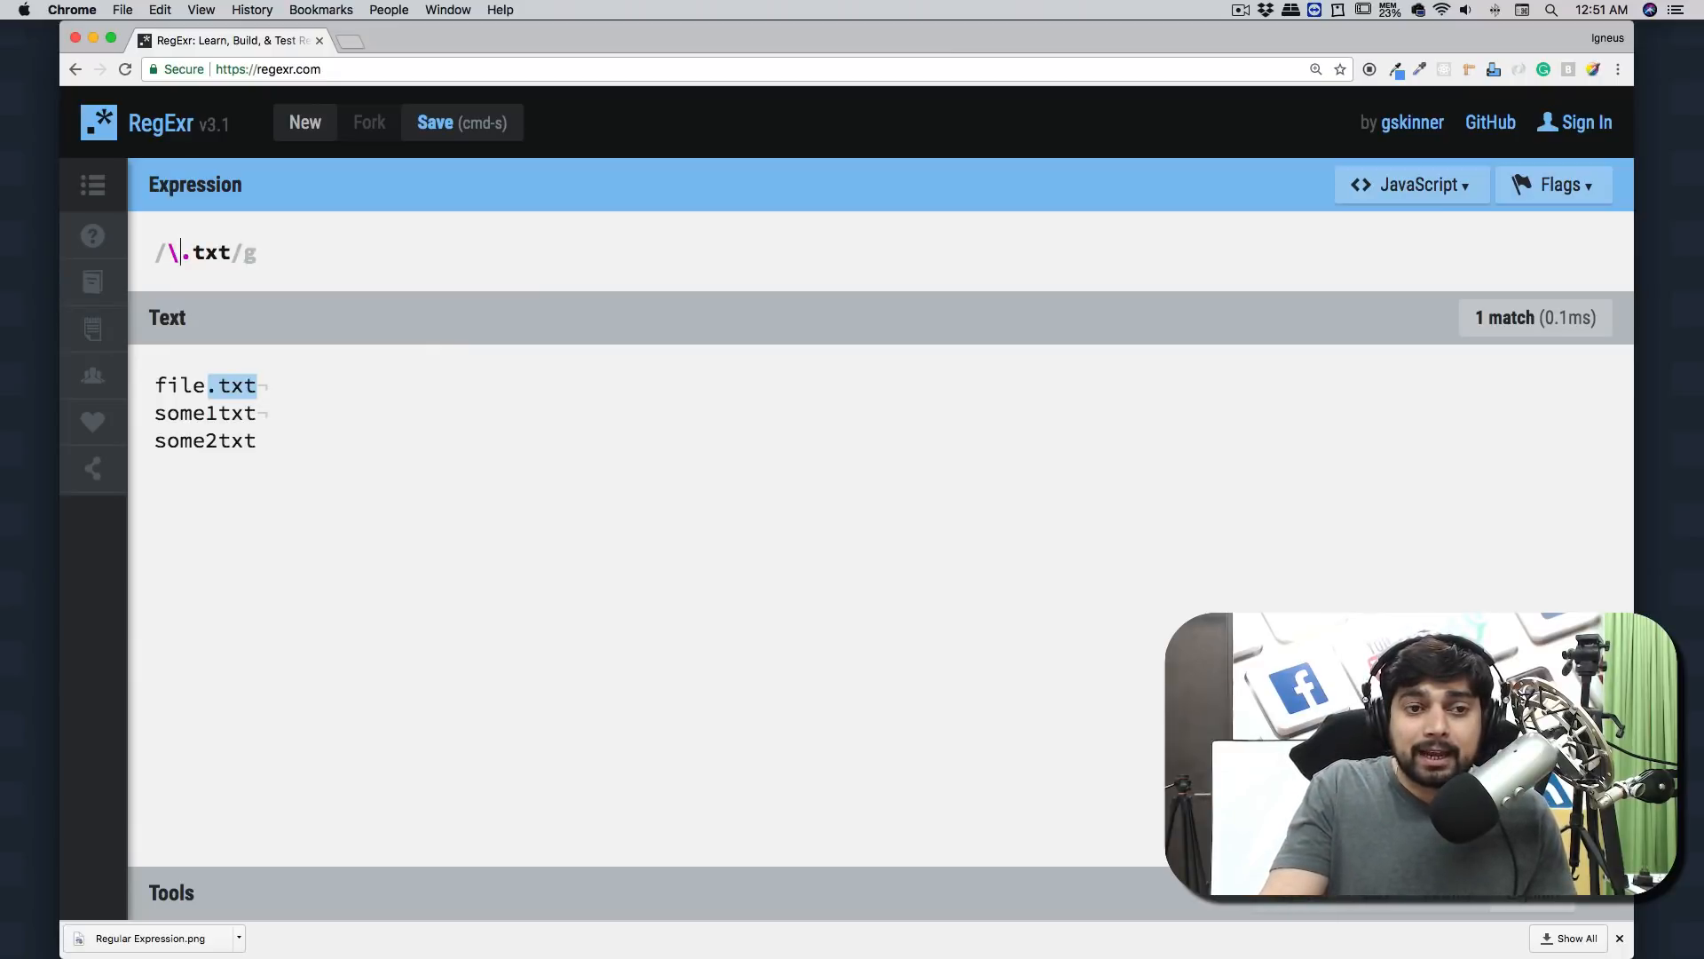
mouse_move(531, 323)
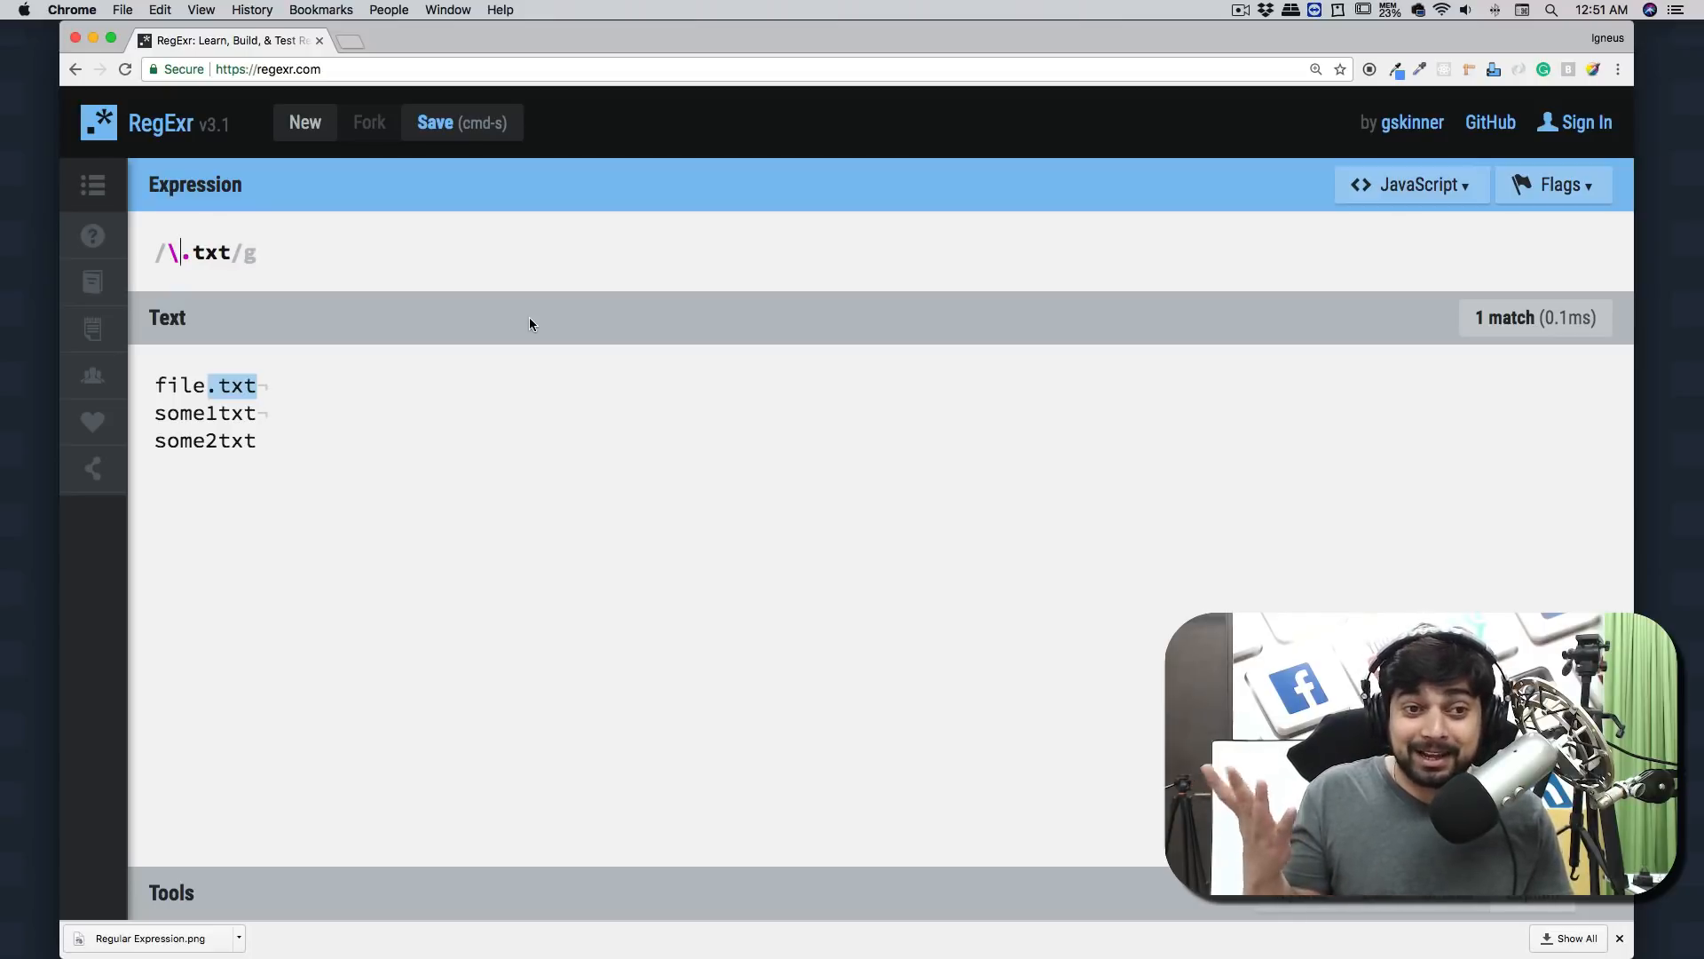
mouse_move(352, 433)
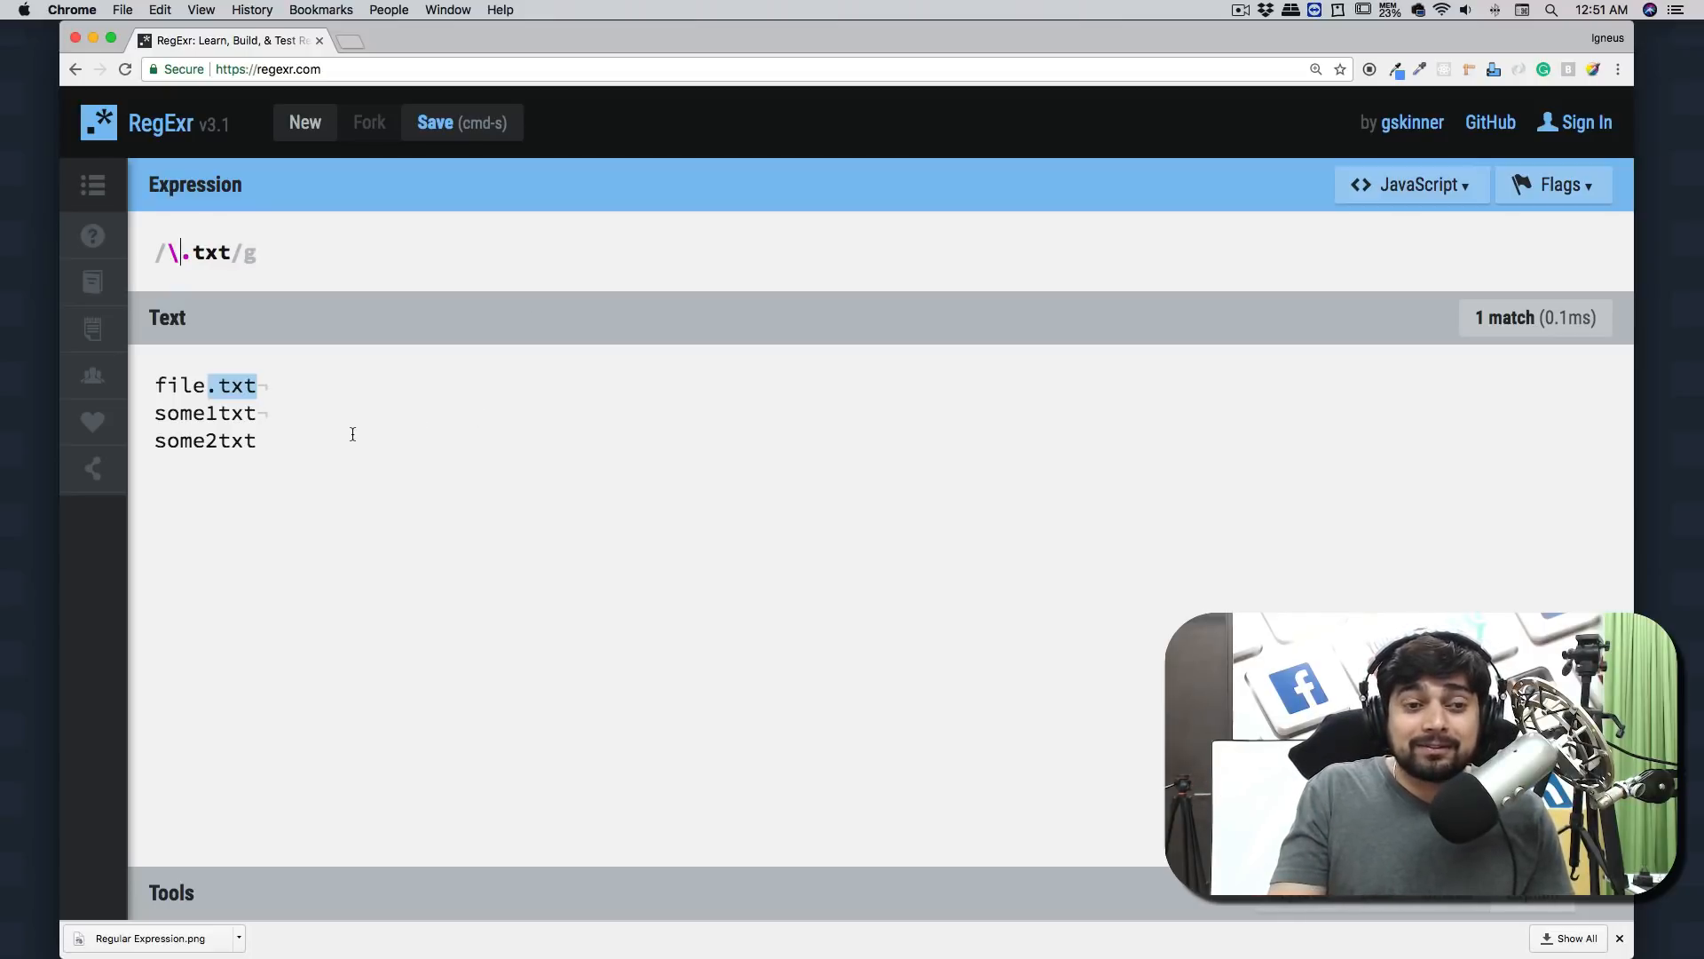
Test 'something' against the unescaped quote pattern, then clear expression and text
click(257, 440)
text(")
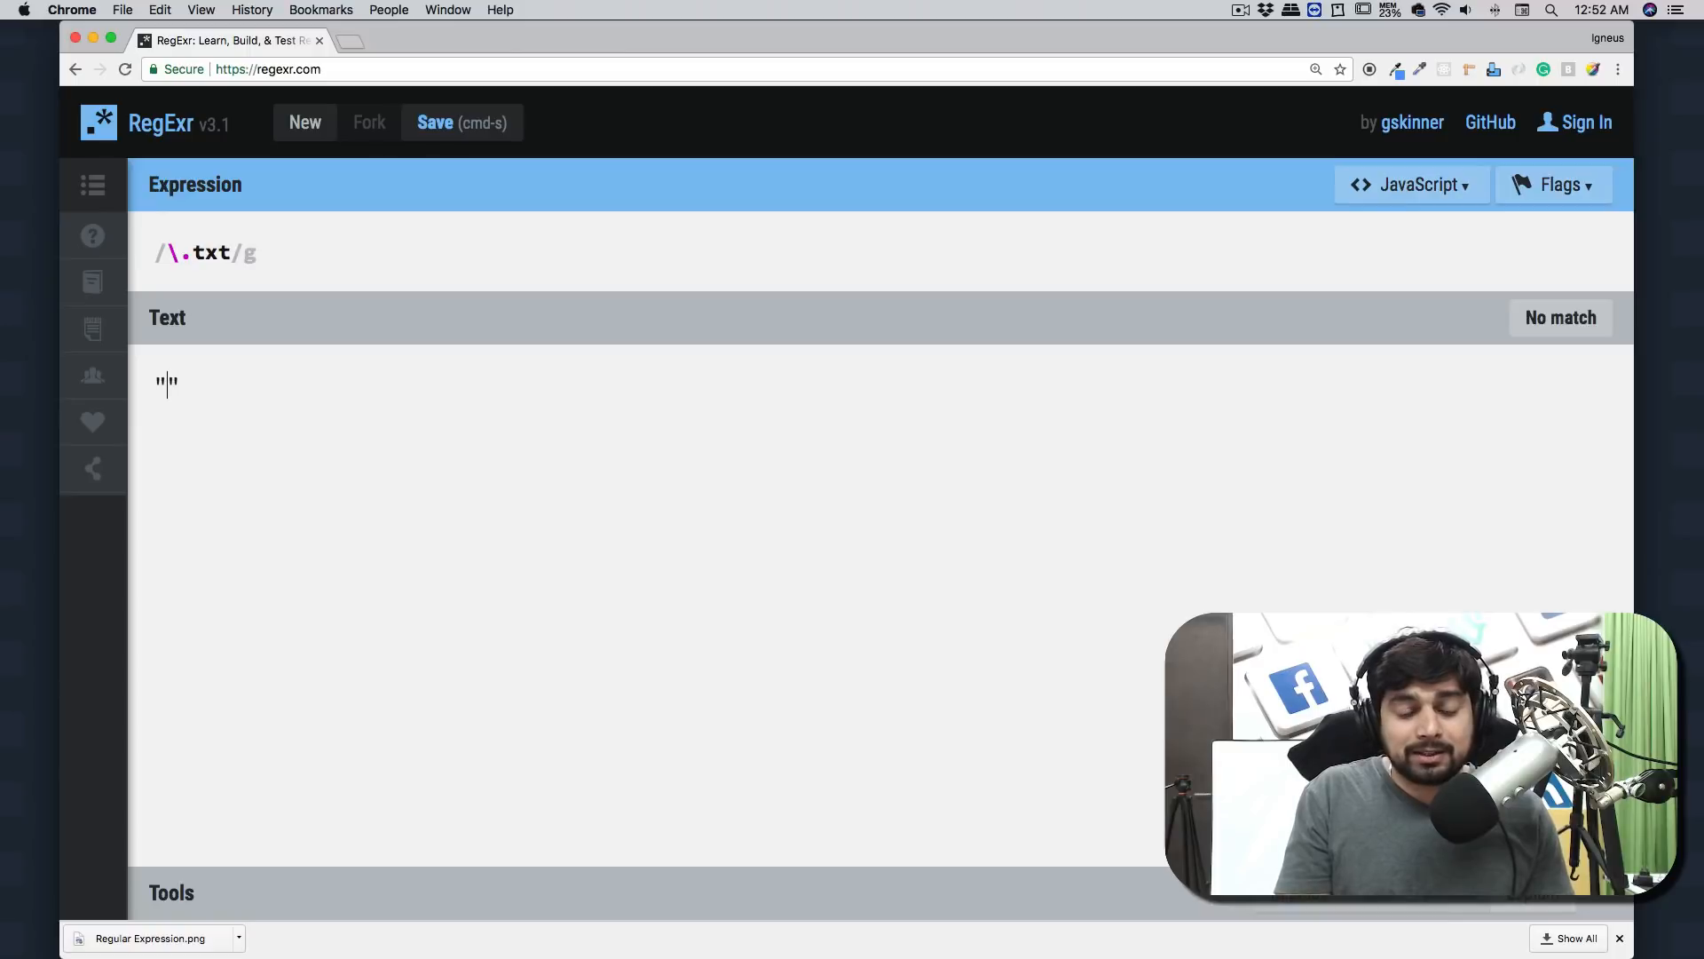
text(somet)
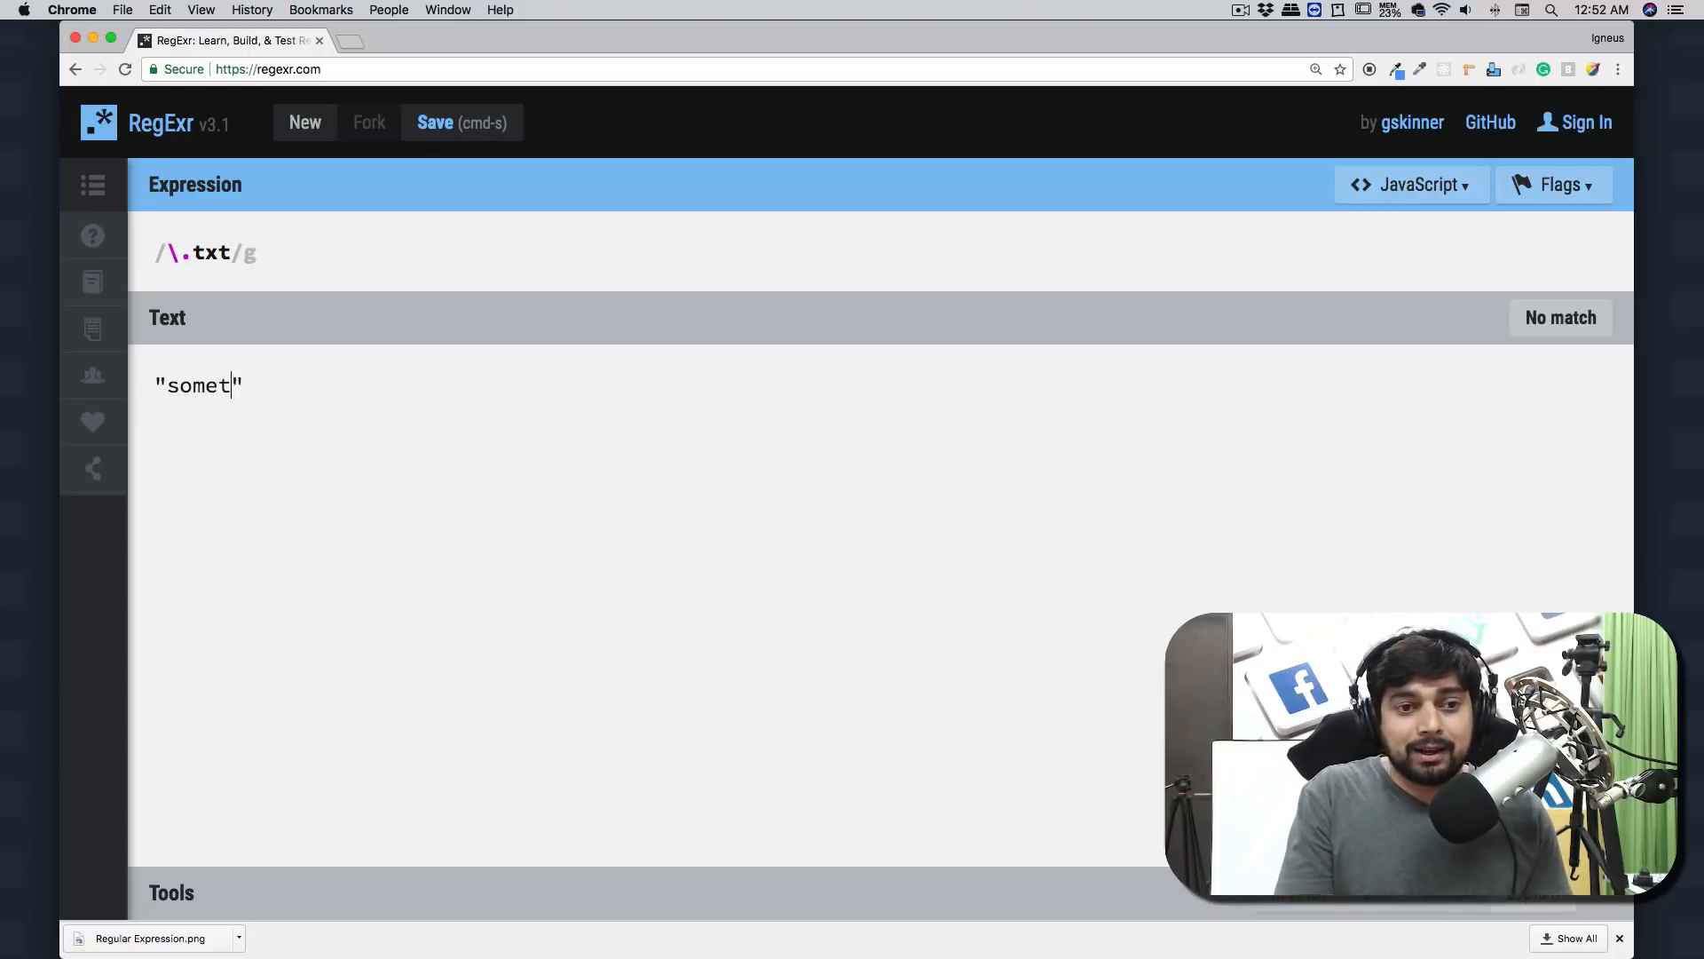
text(hing)
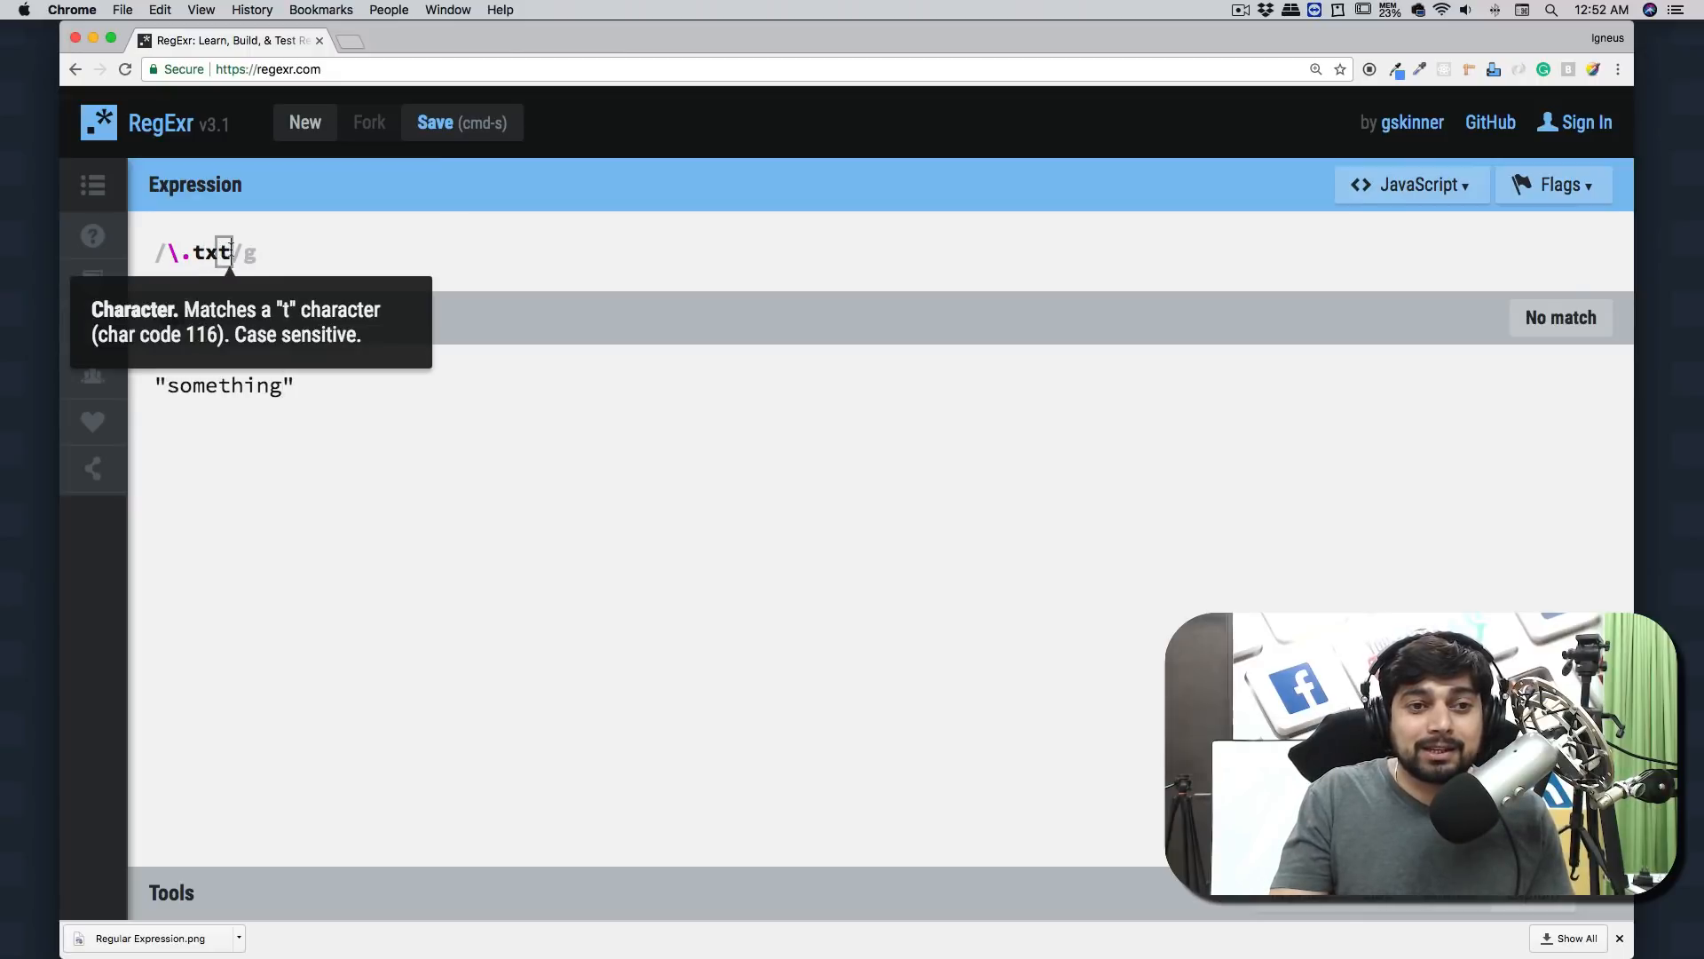
mouse_move(506, 263)
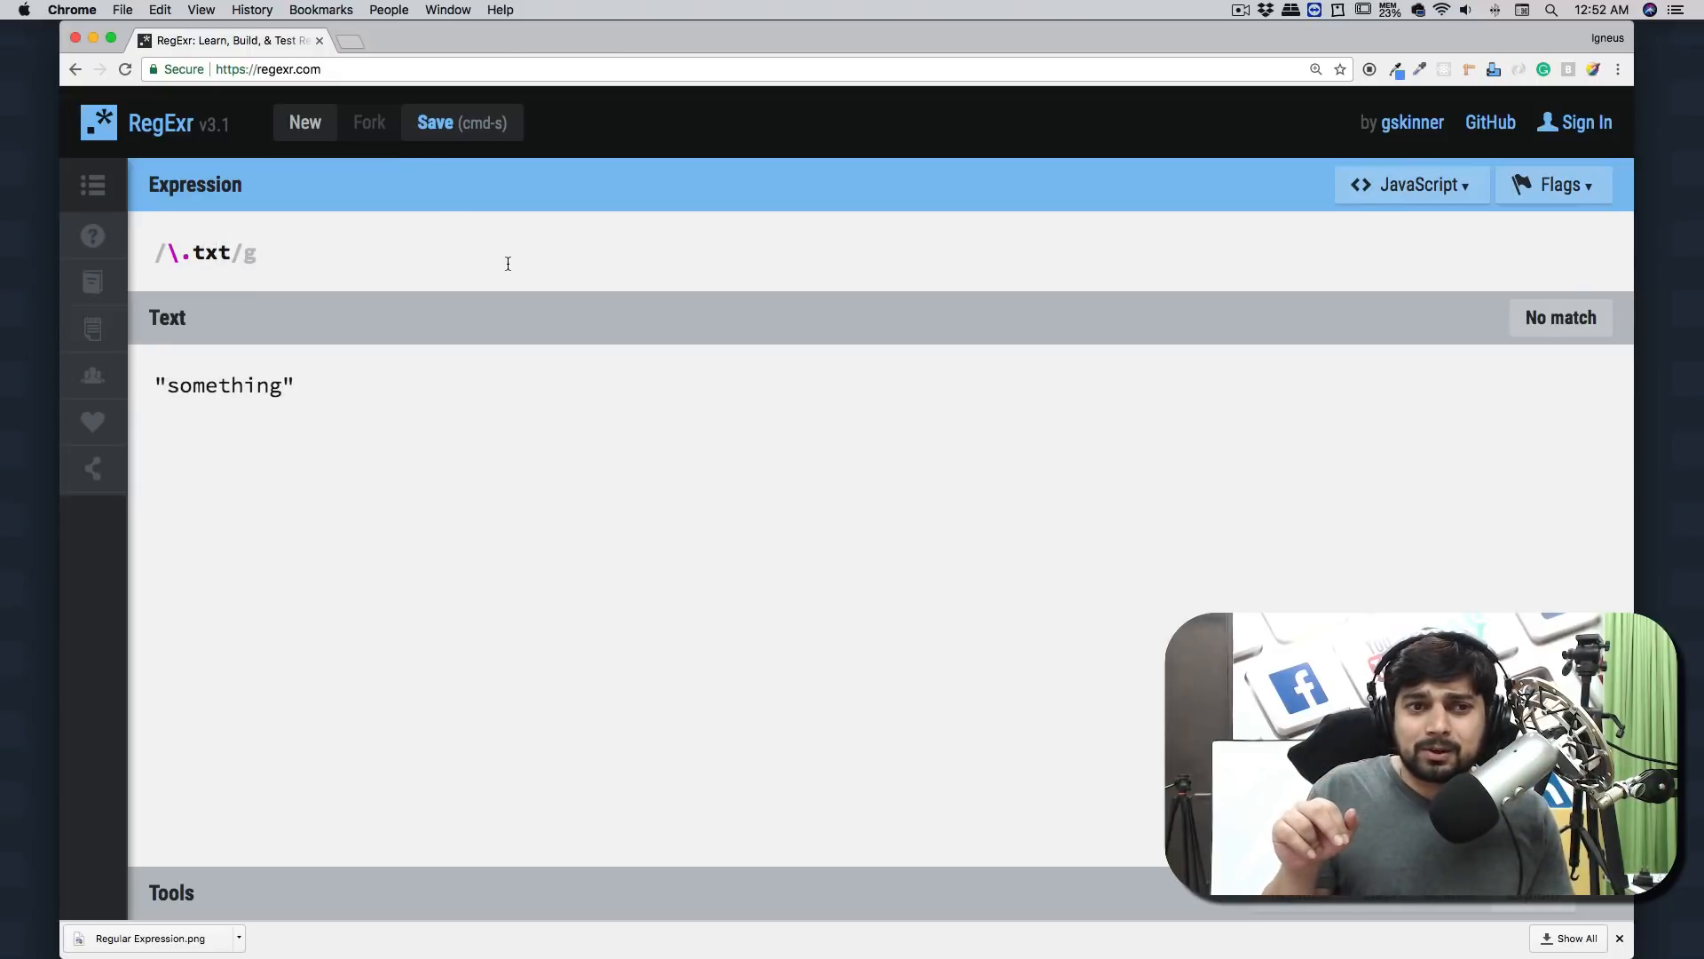
key(Backspace)
text(\")
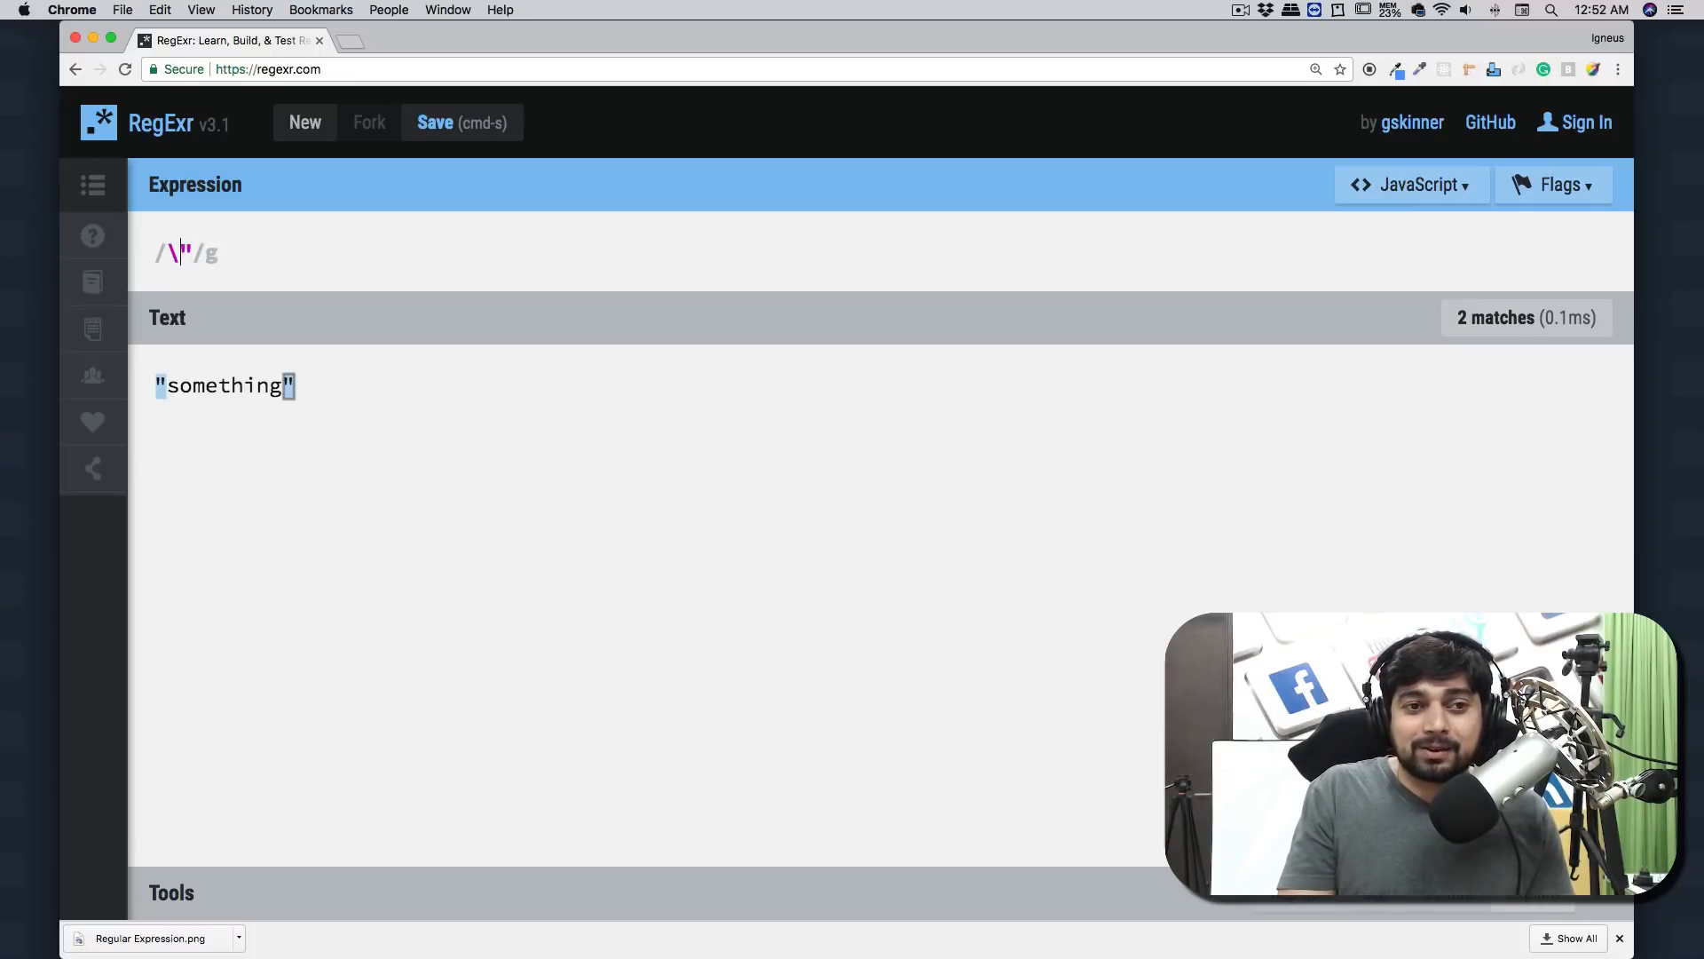
key(Backspace)
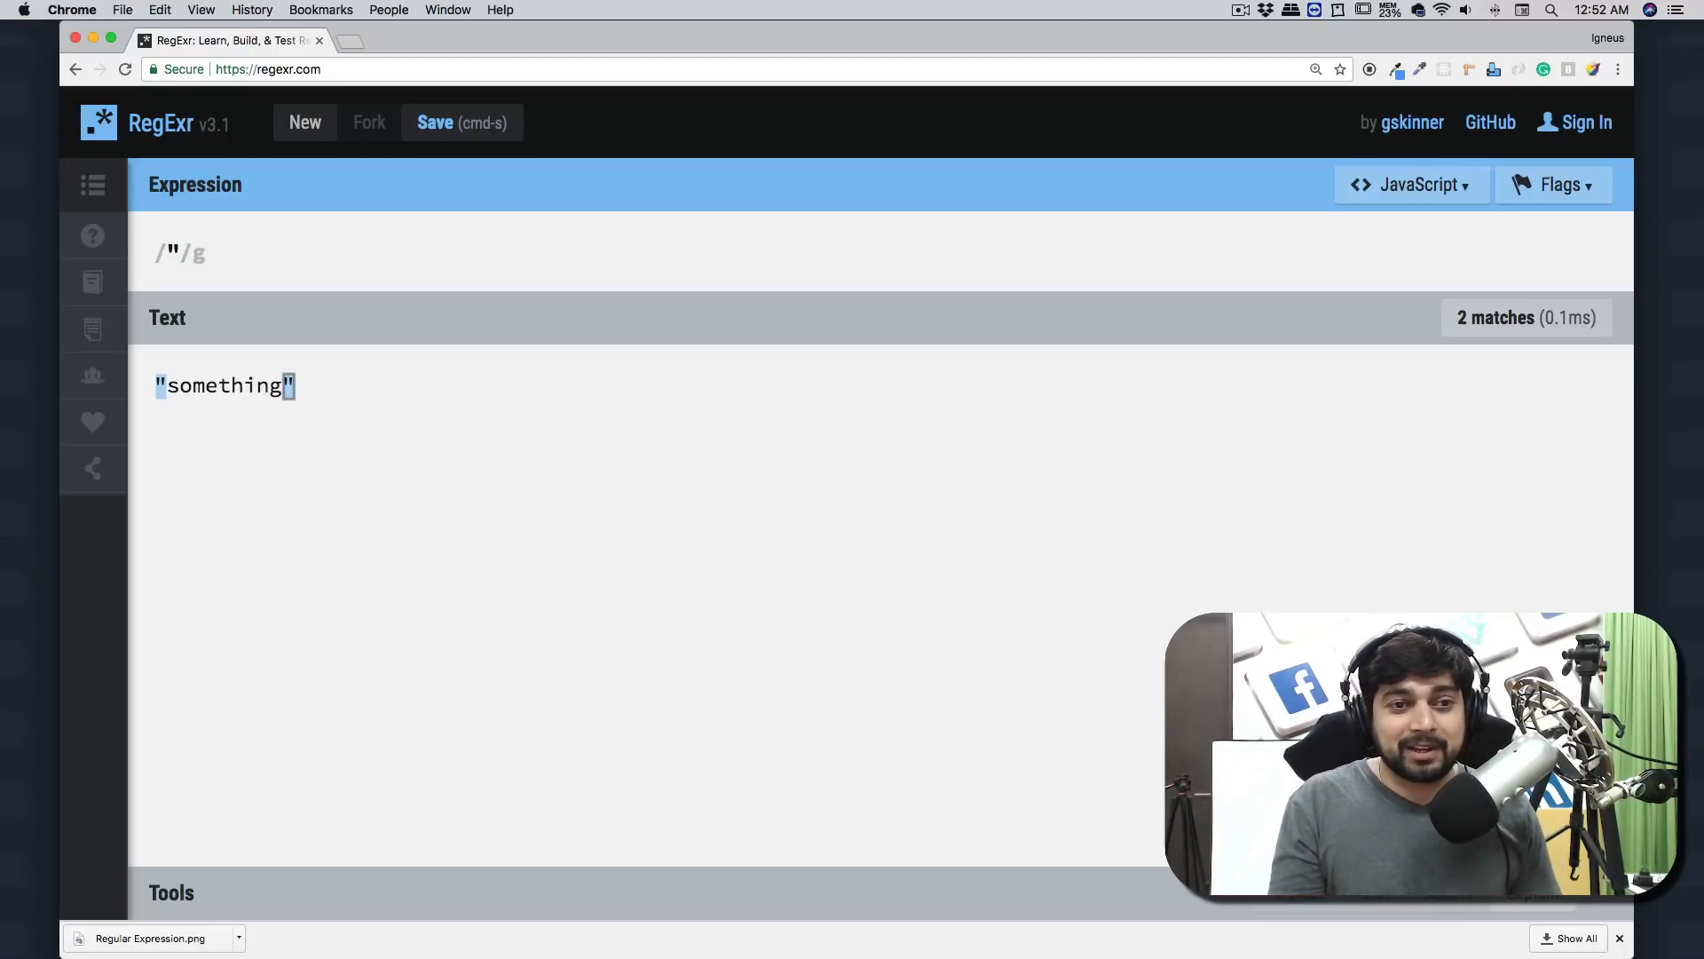
key(Backspace)
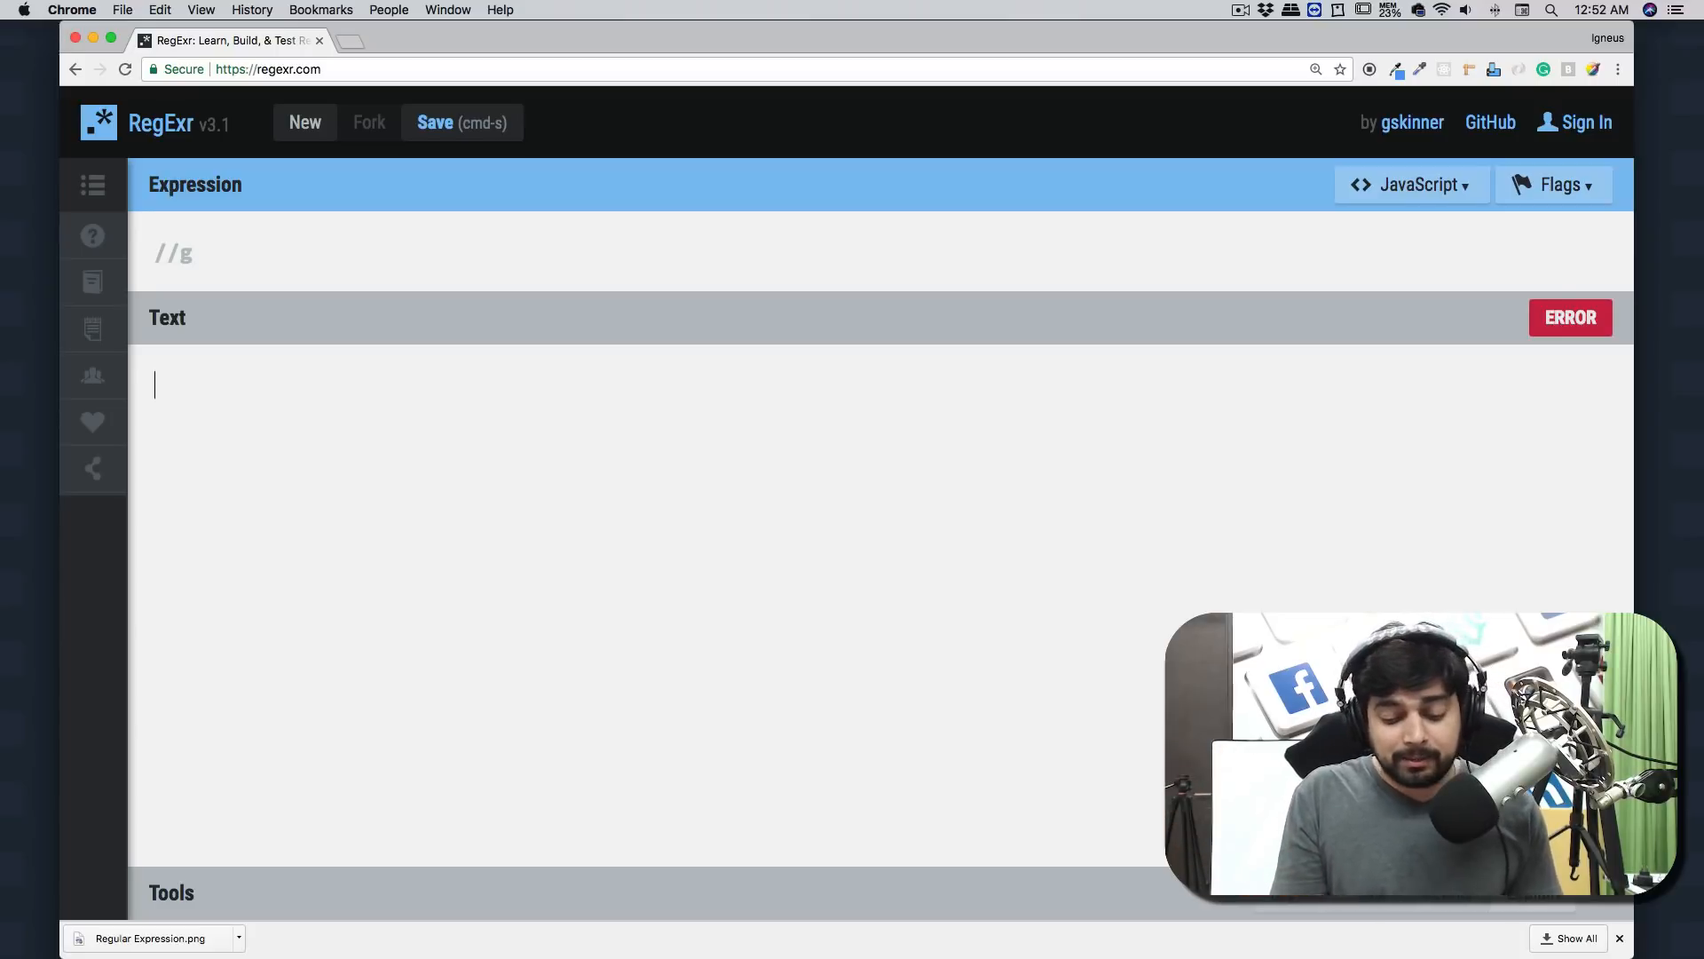
Enter the path /usr/home/python3 as test text and unescaped pattern, which shows a warning
text(/)
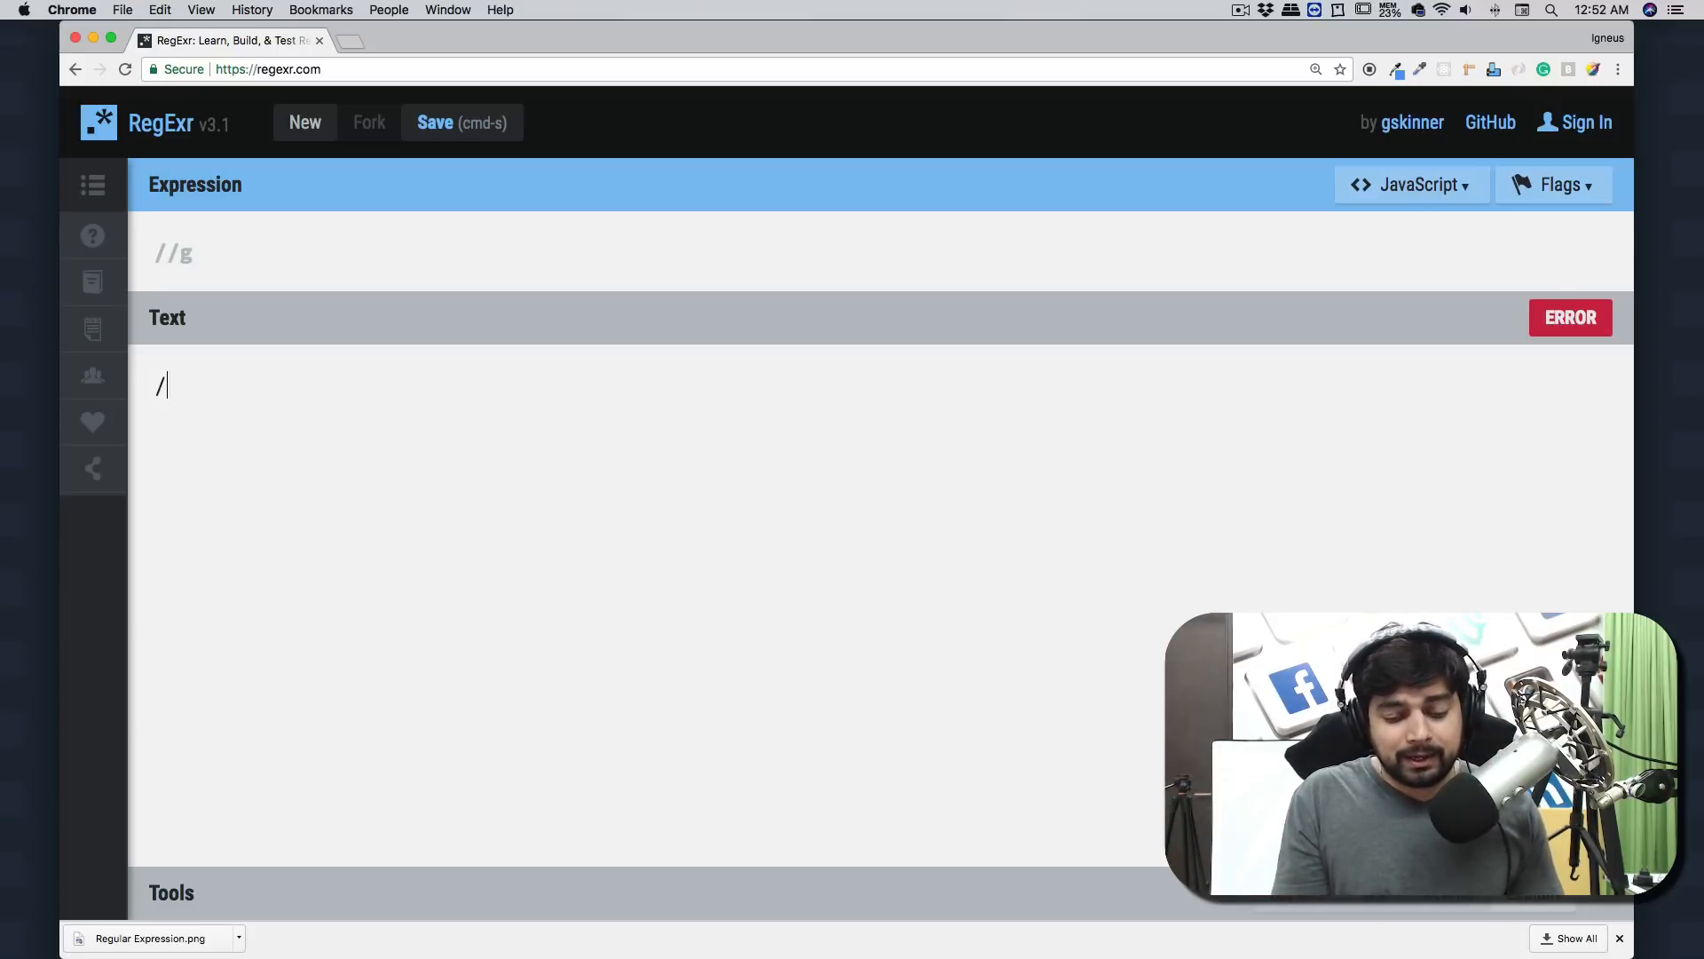
text(user)
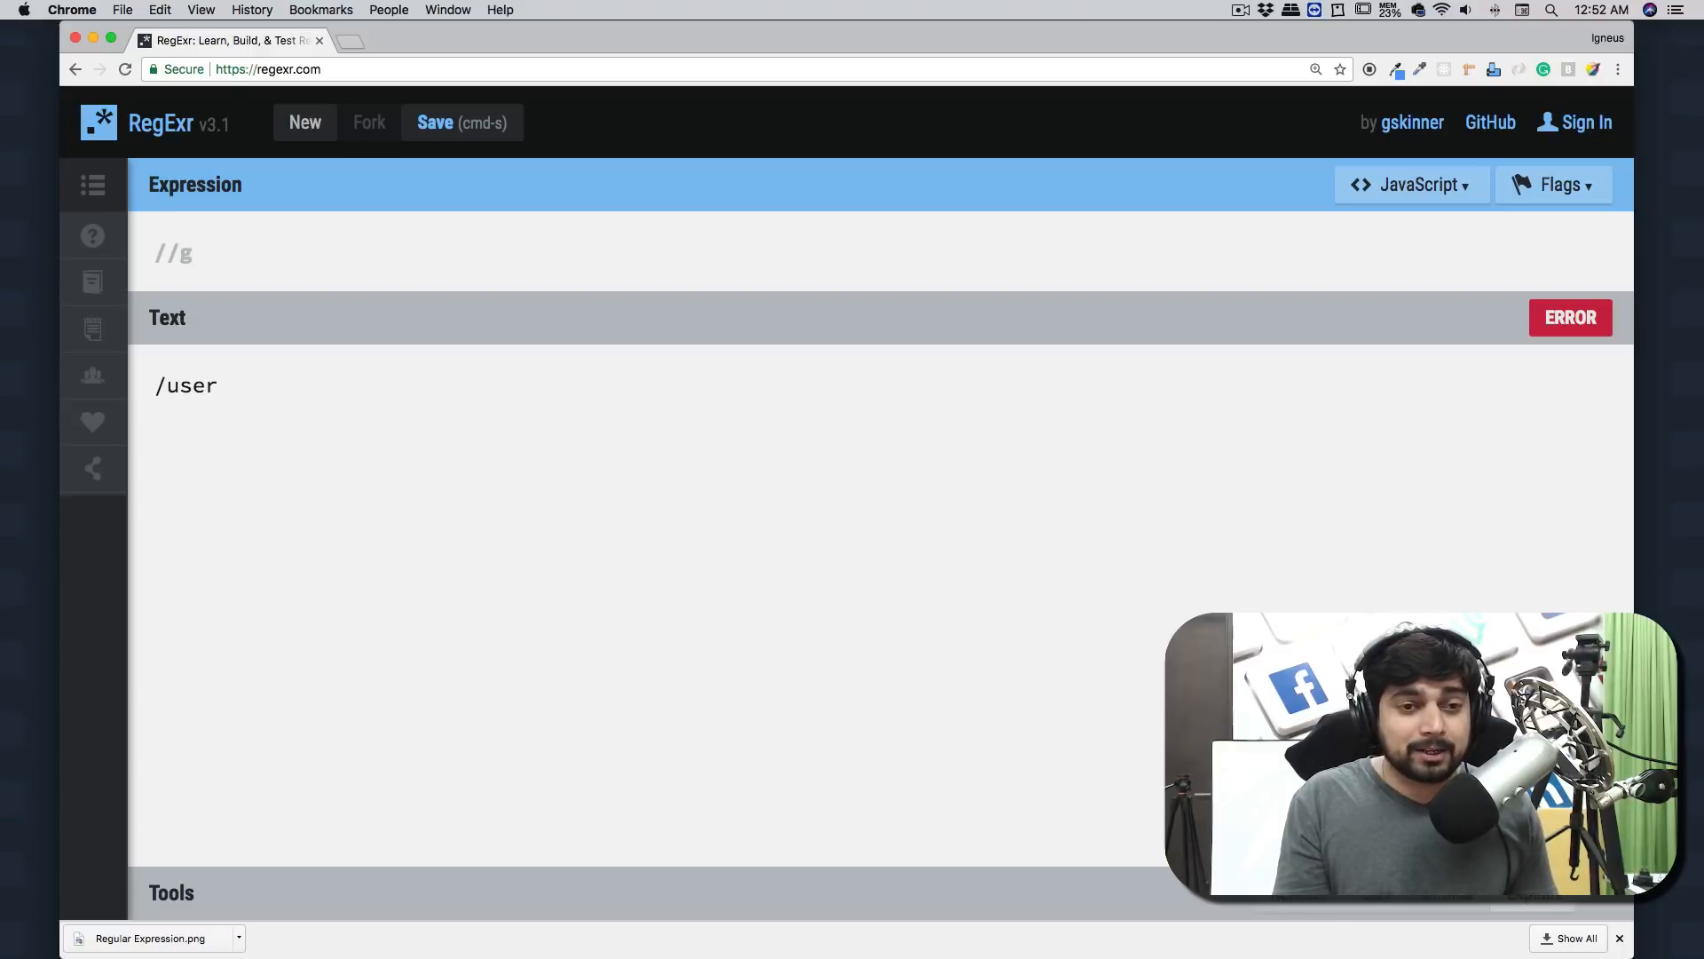
text(/)
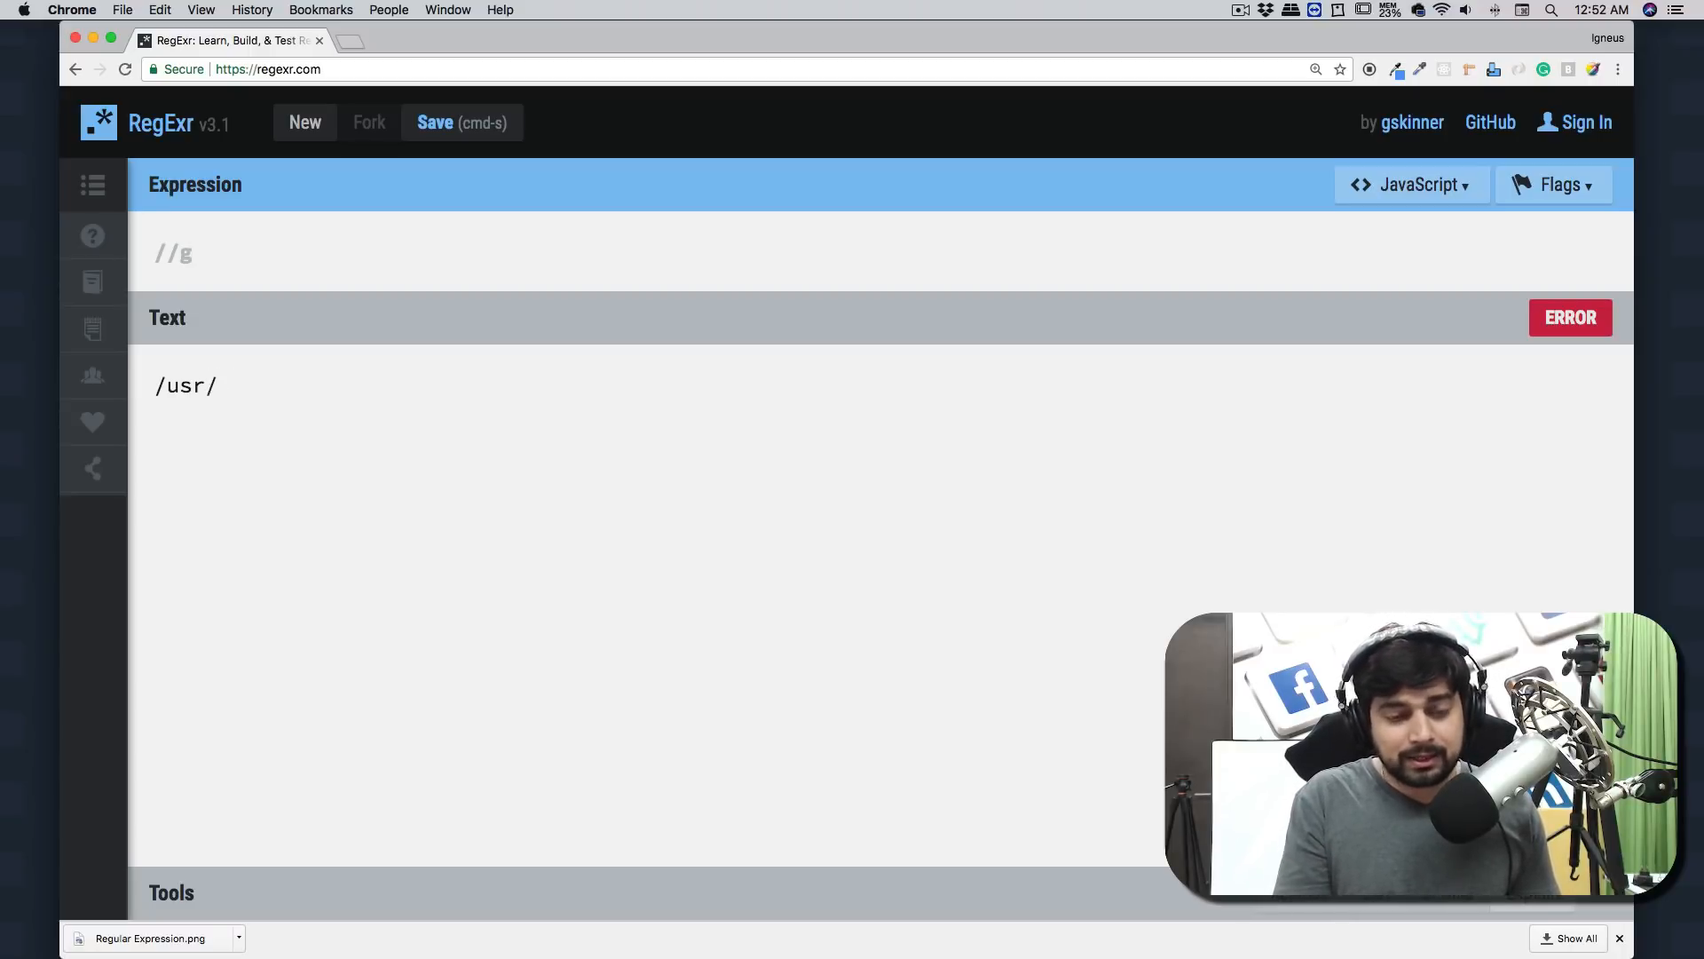
text(home/)
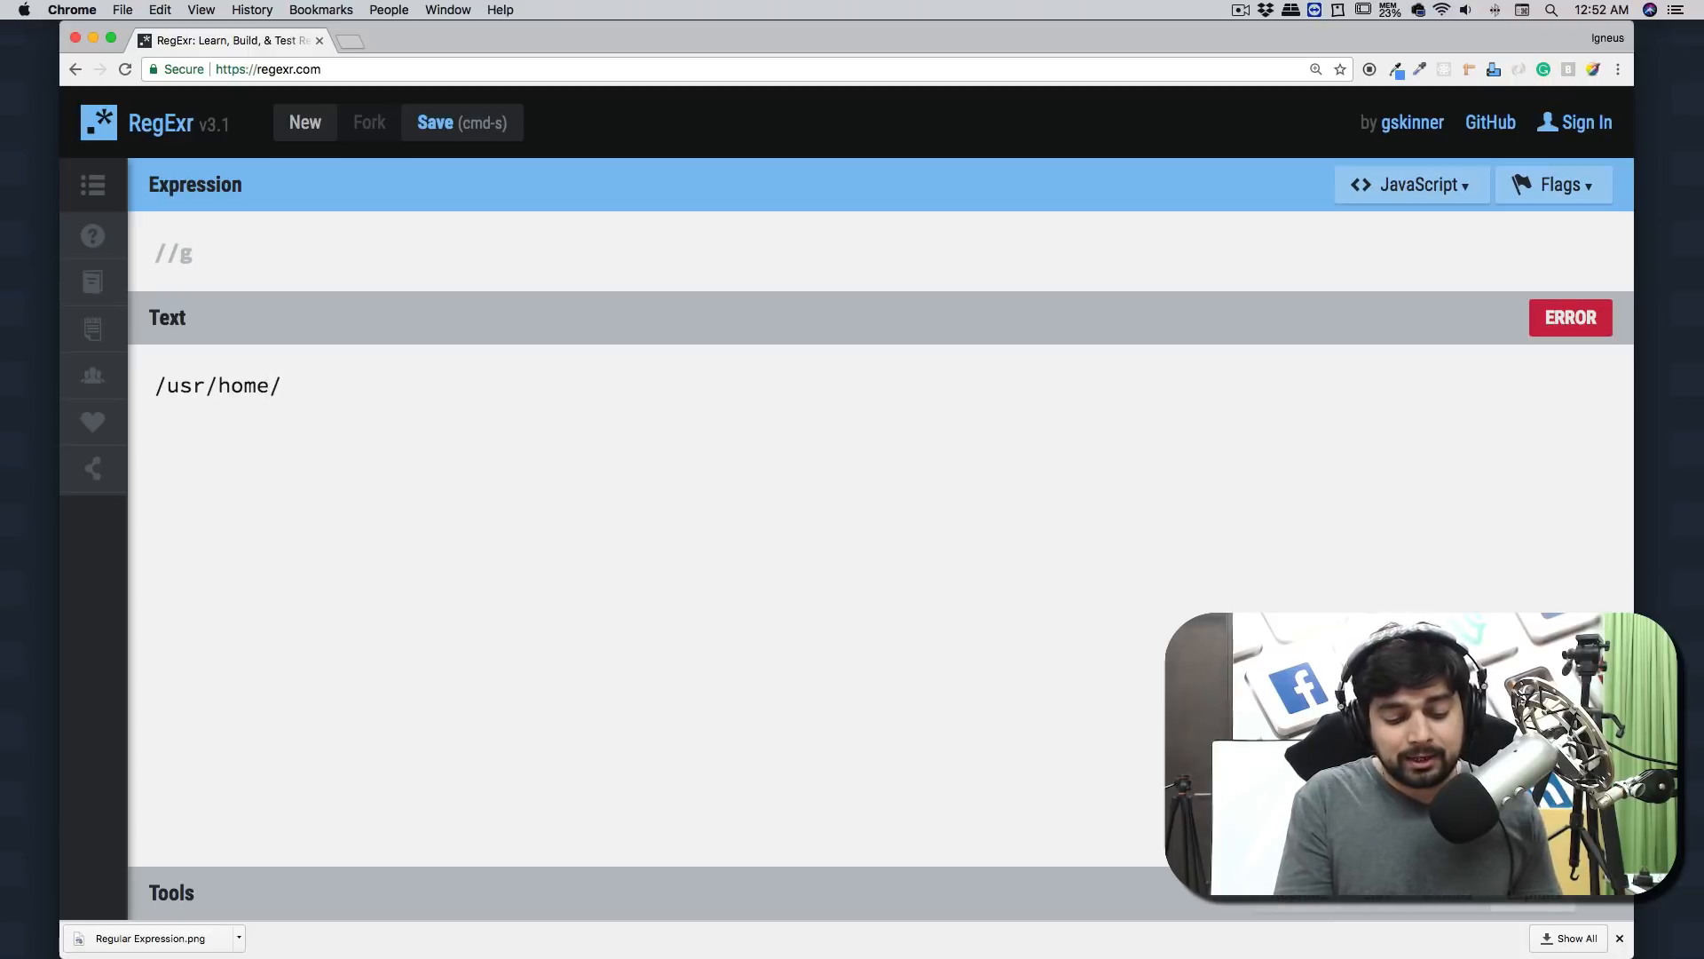
text(python3)
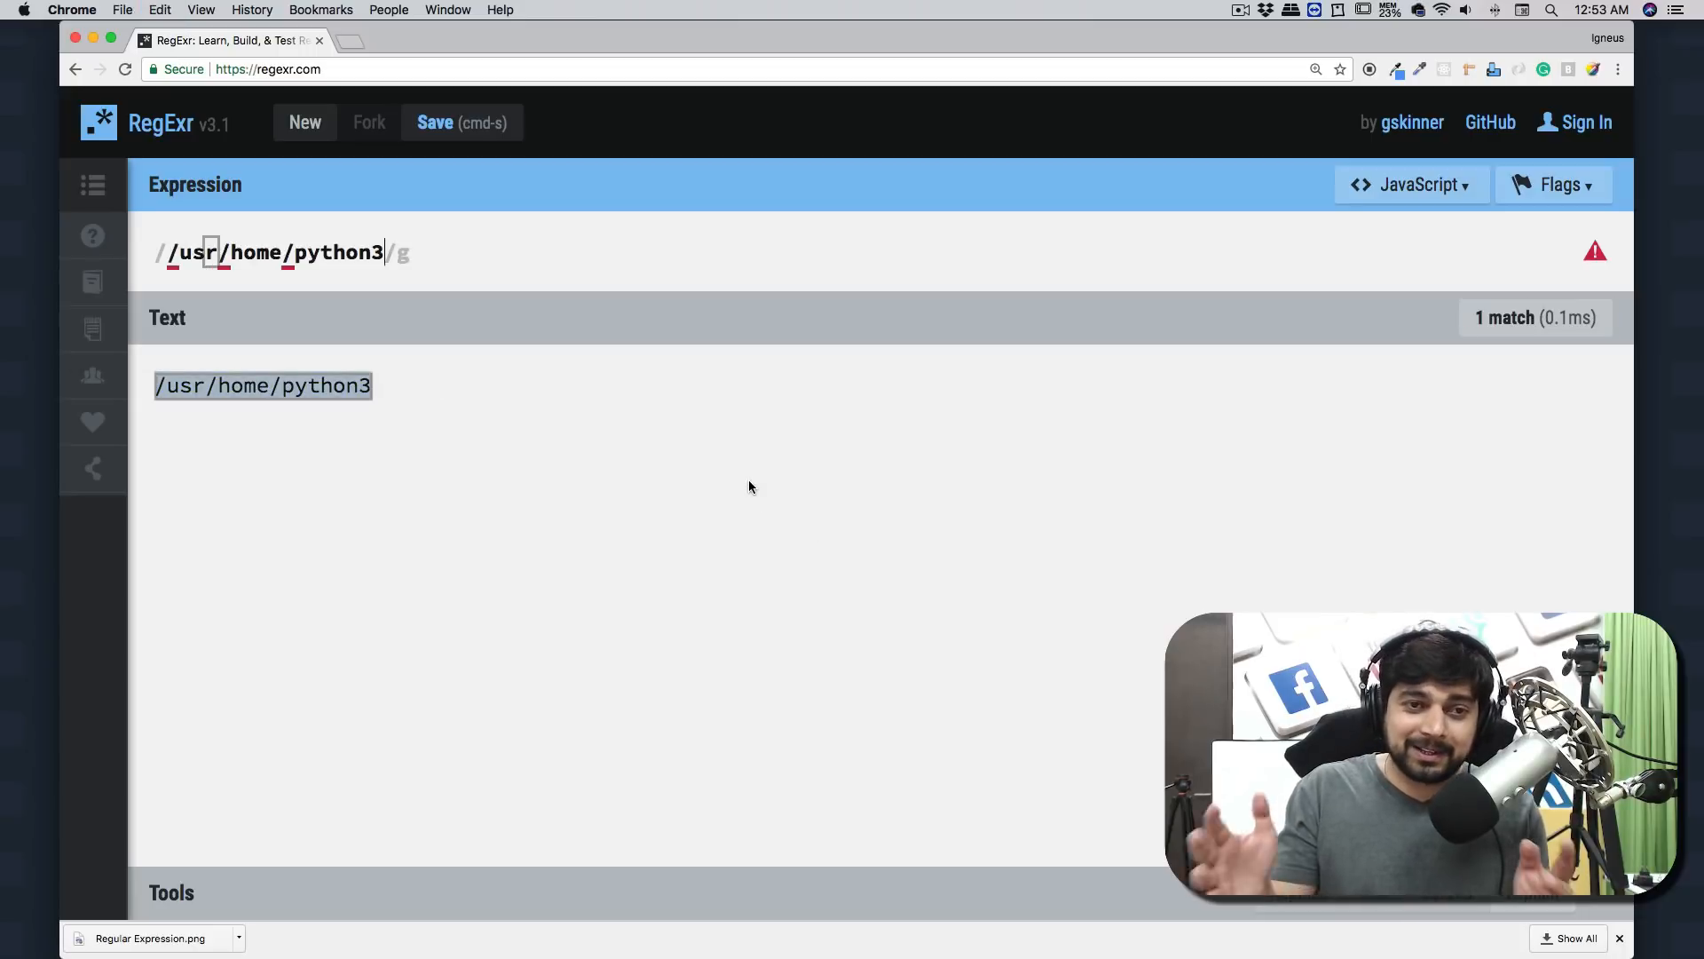
mouse_move(778, 463)
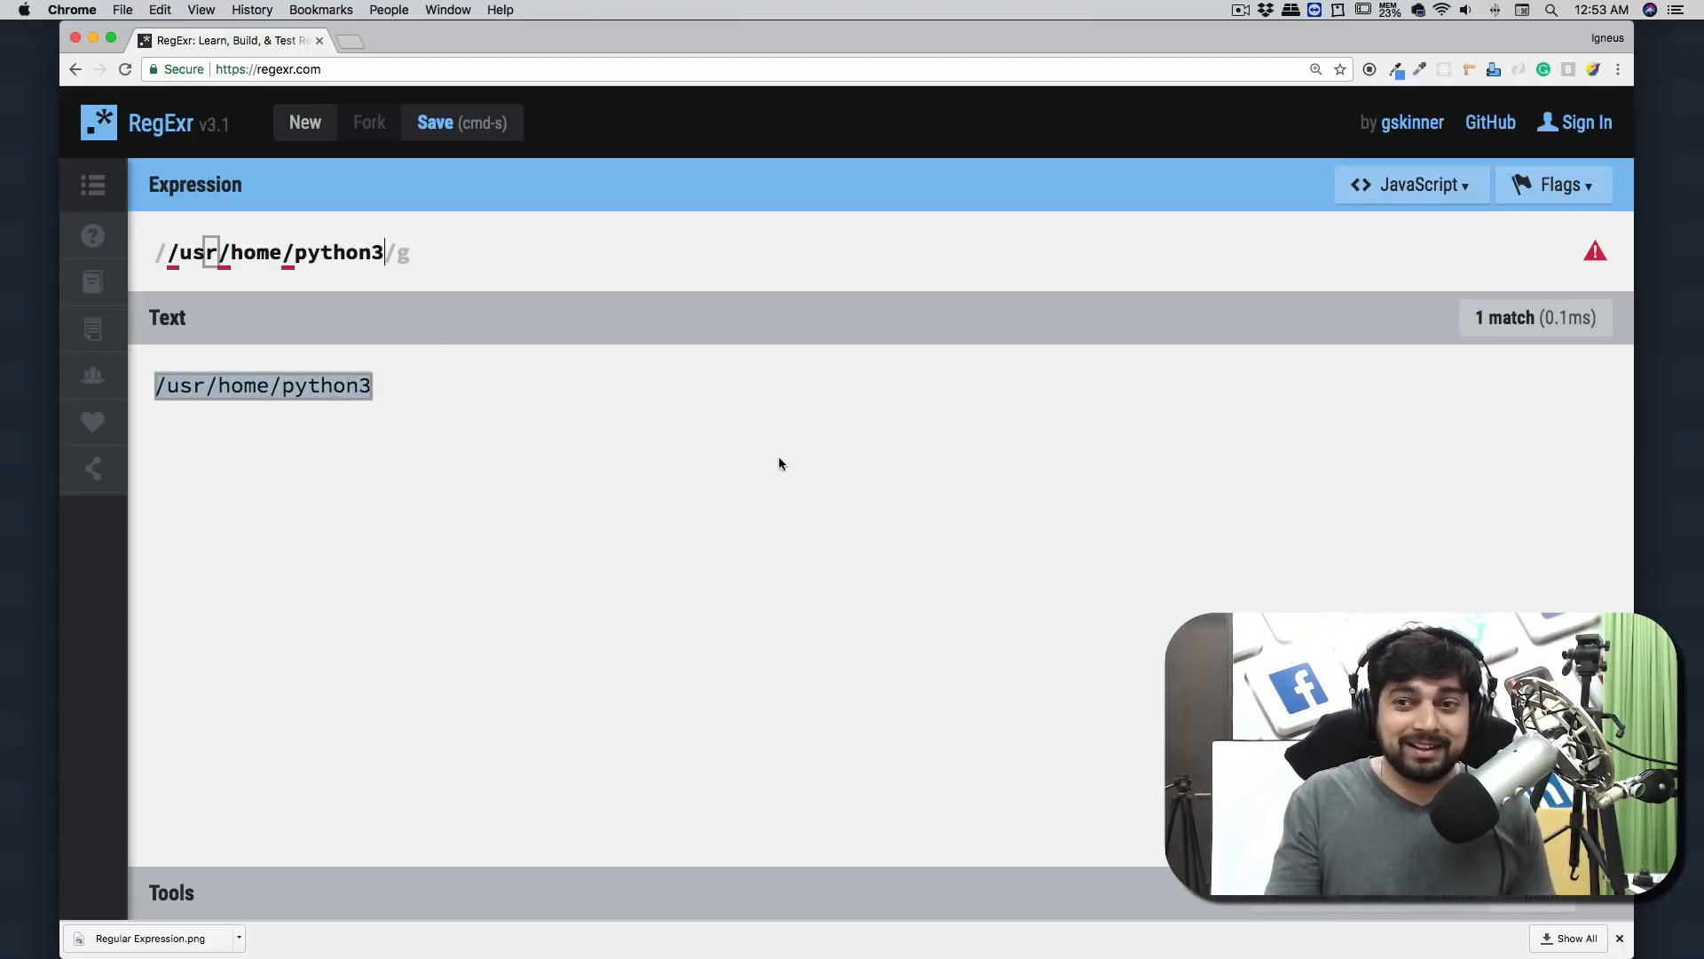
mouse_move(1594, 250)
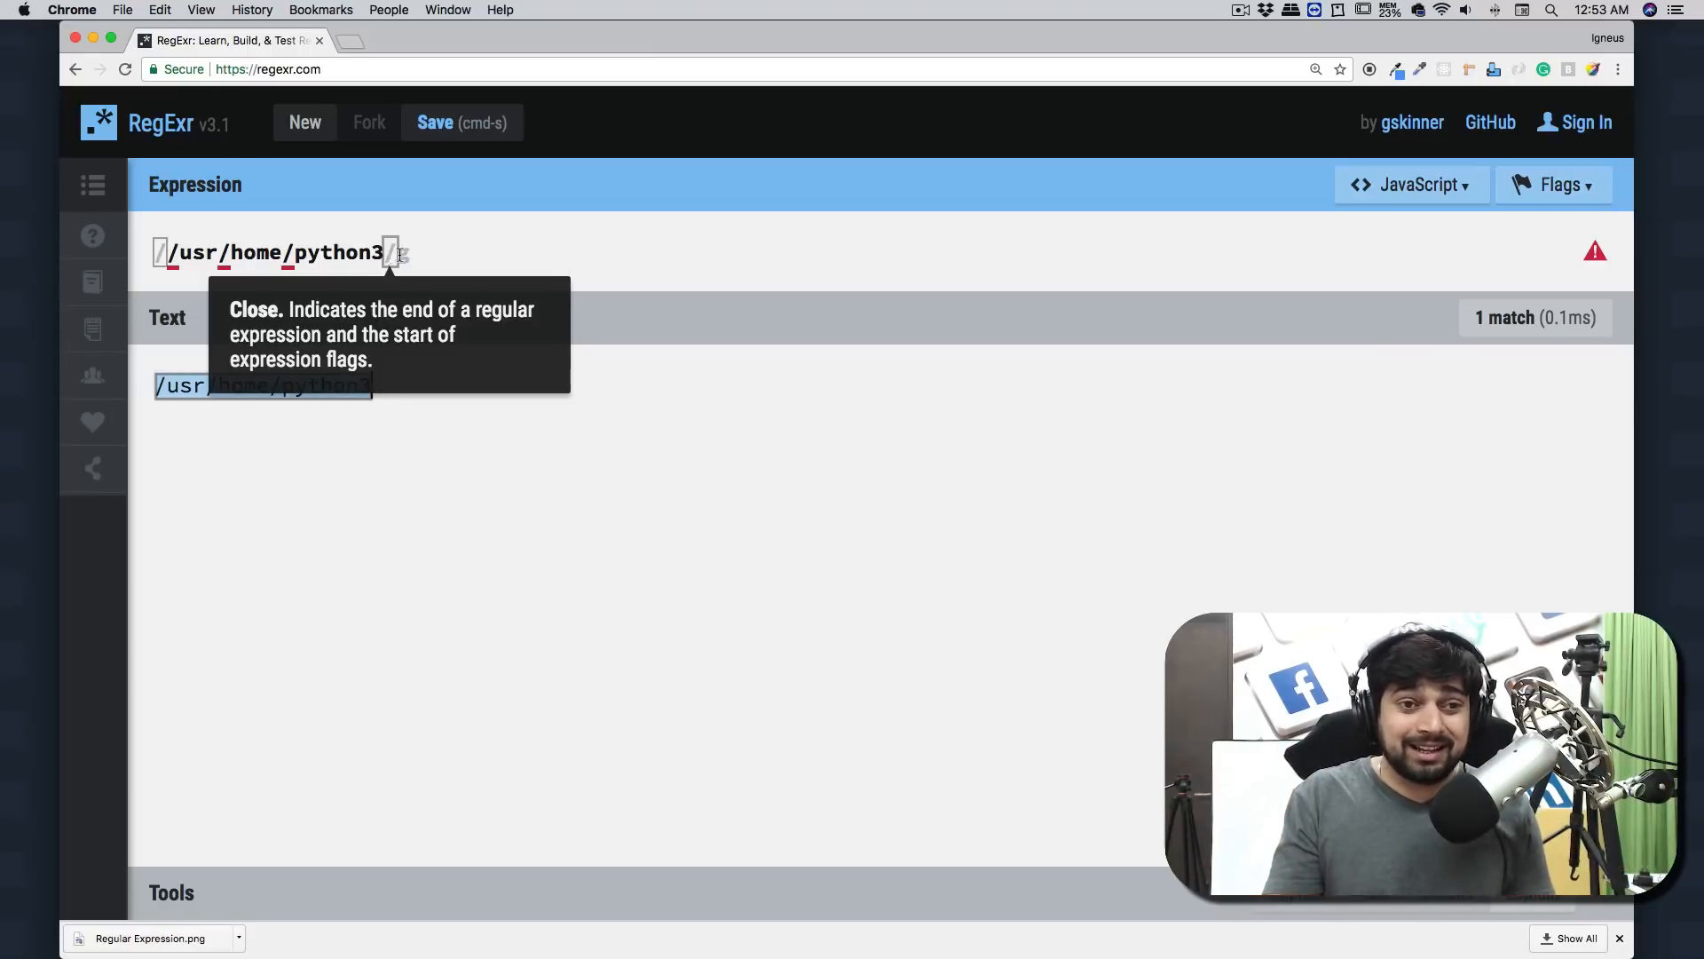
mouse_move(231, 252)
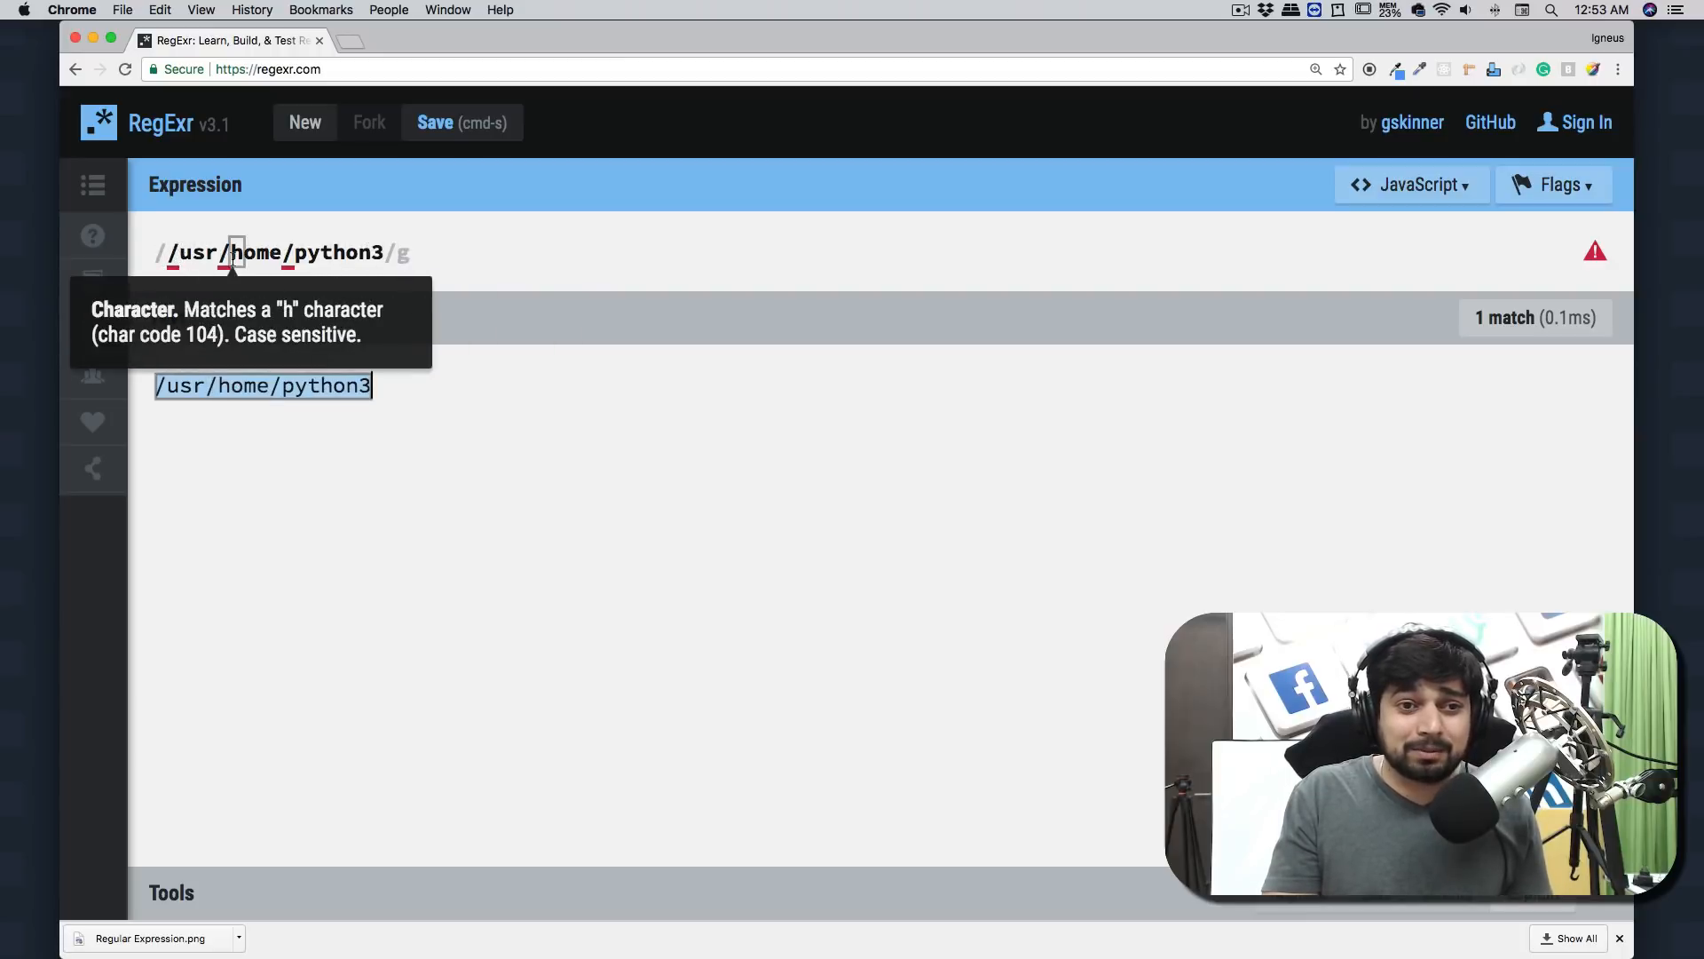
mouse_move(499, 265)
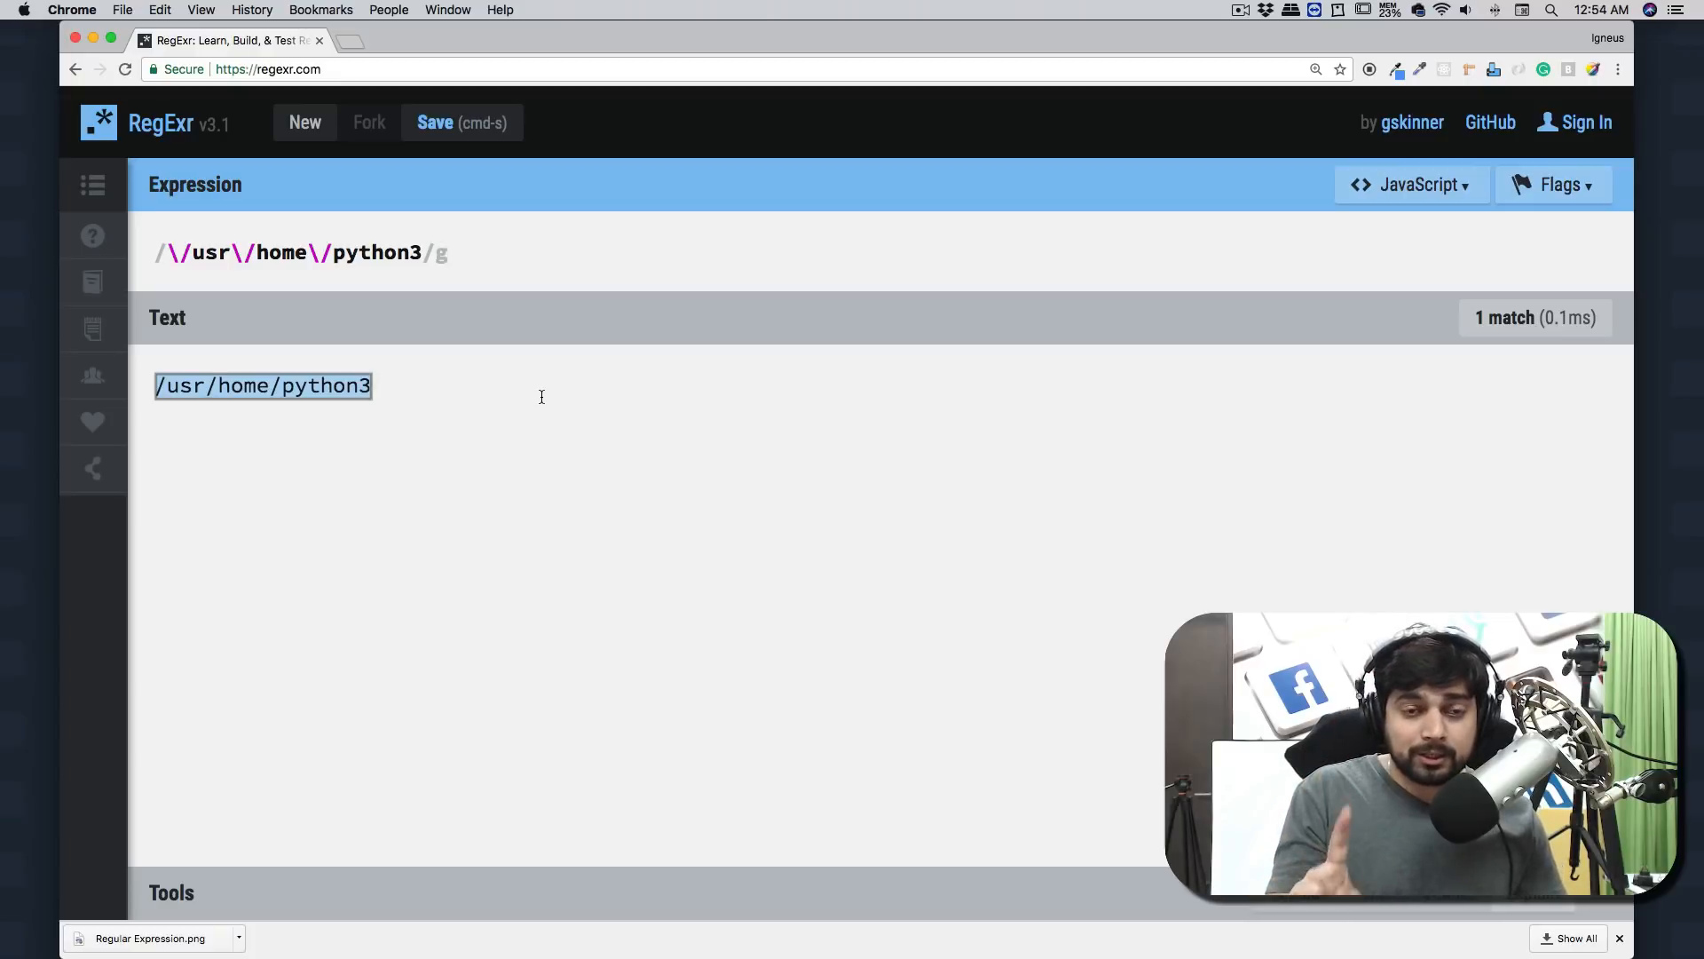
mouse_move(261, 385)
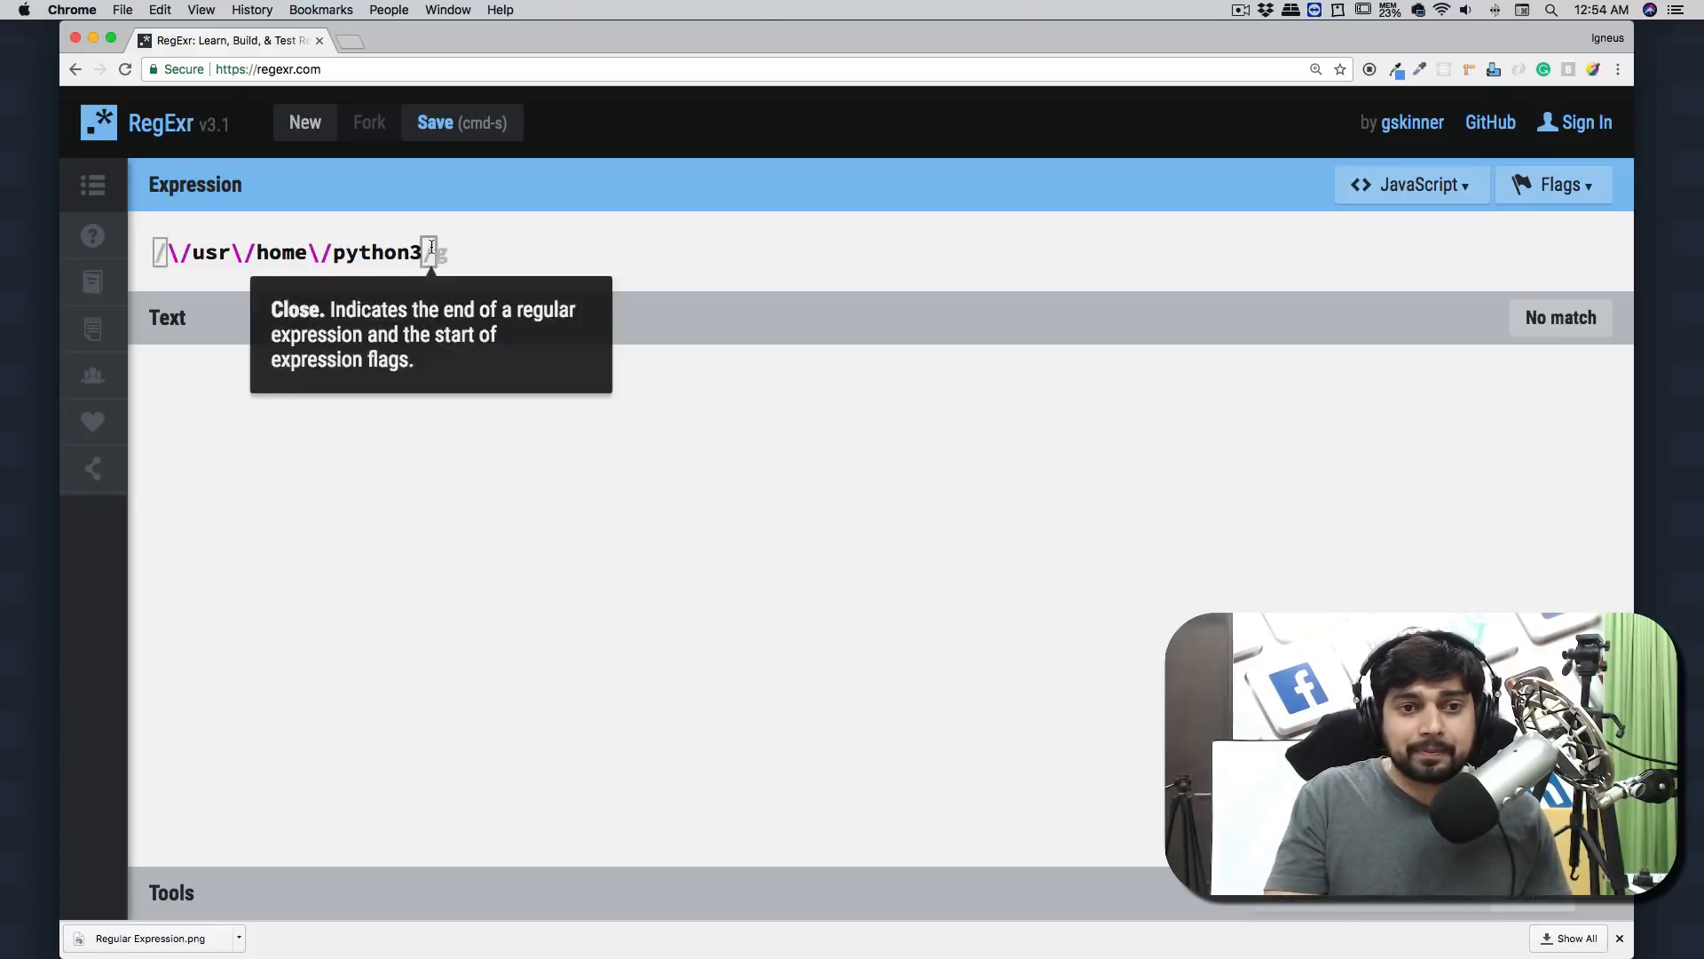
Clear the slash-escaped path example to start a fresh empty one
click(1553, 183)
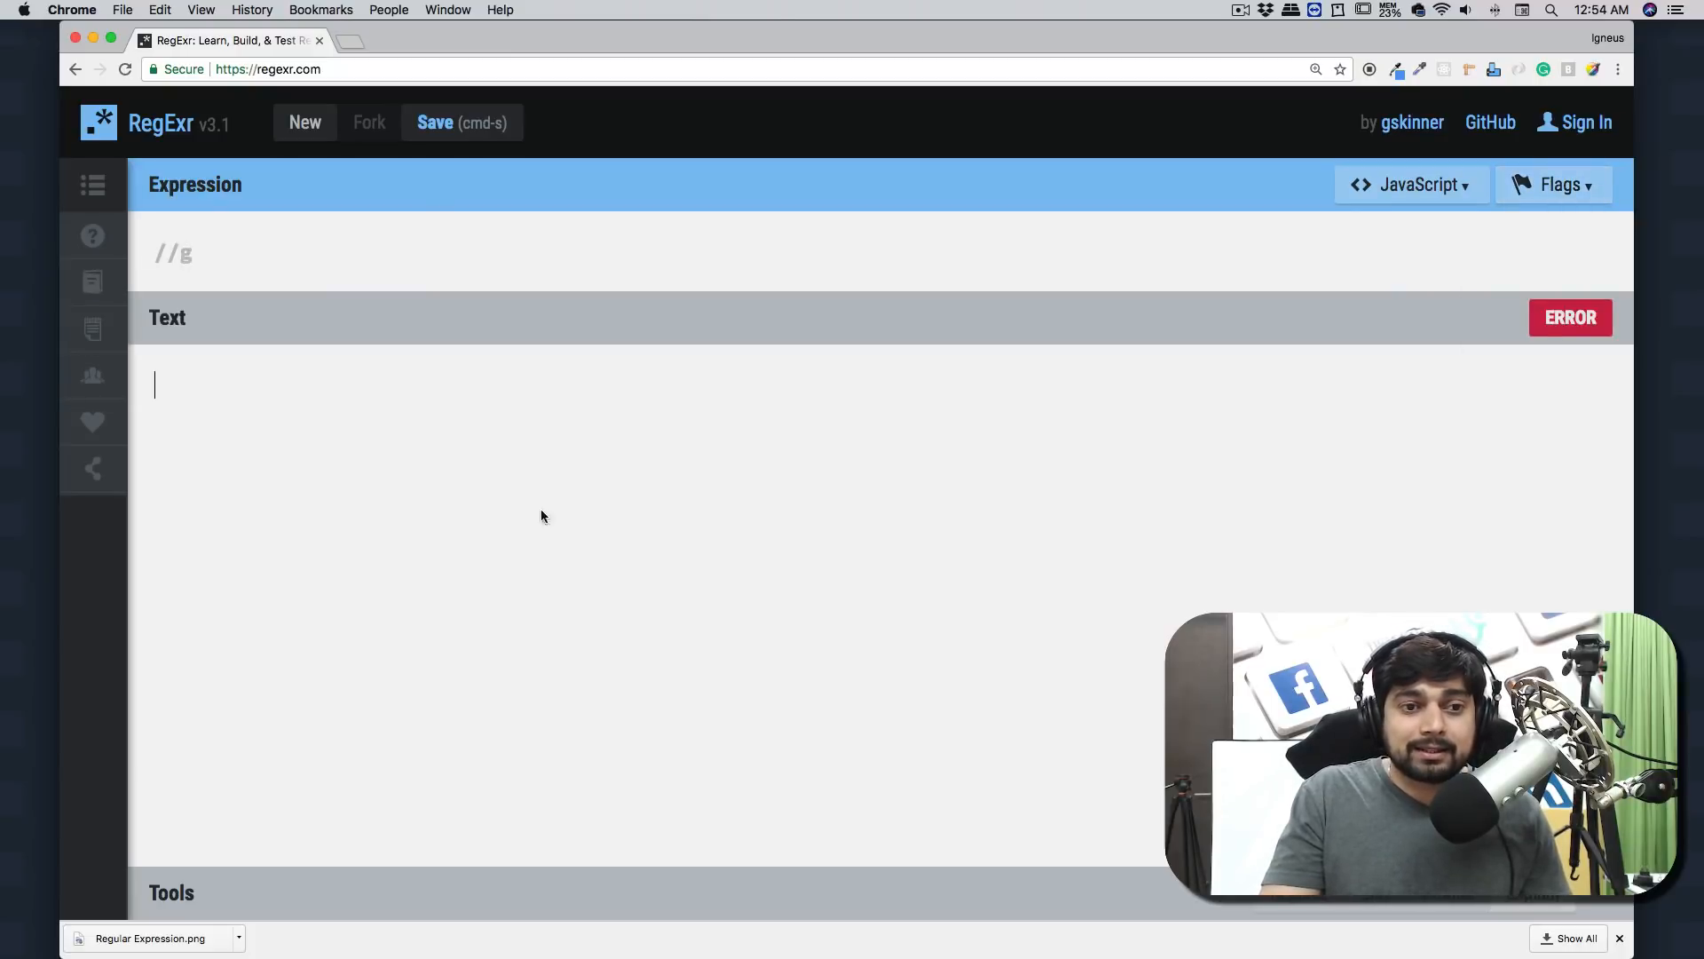
mouse_move(520, 435)
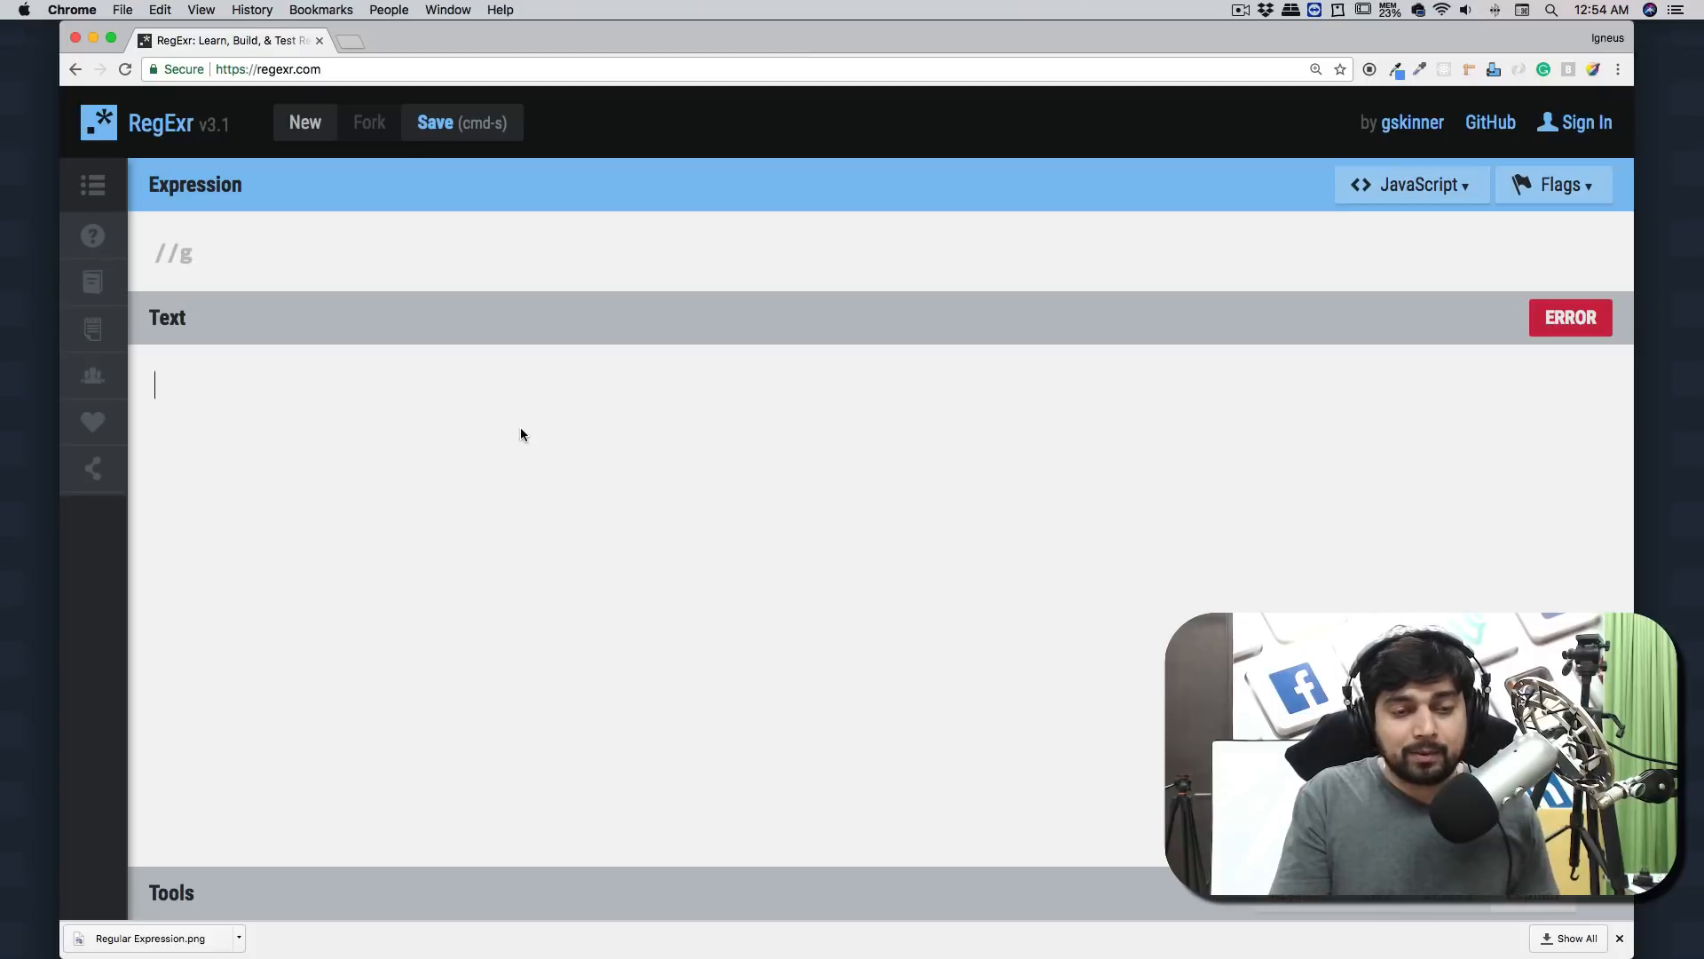
Match 'domain' with pattern domain, then escape it as \domain to get no match
text(domain)
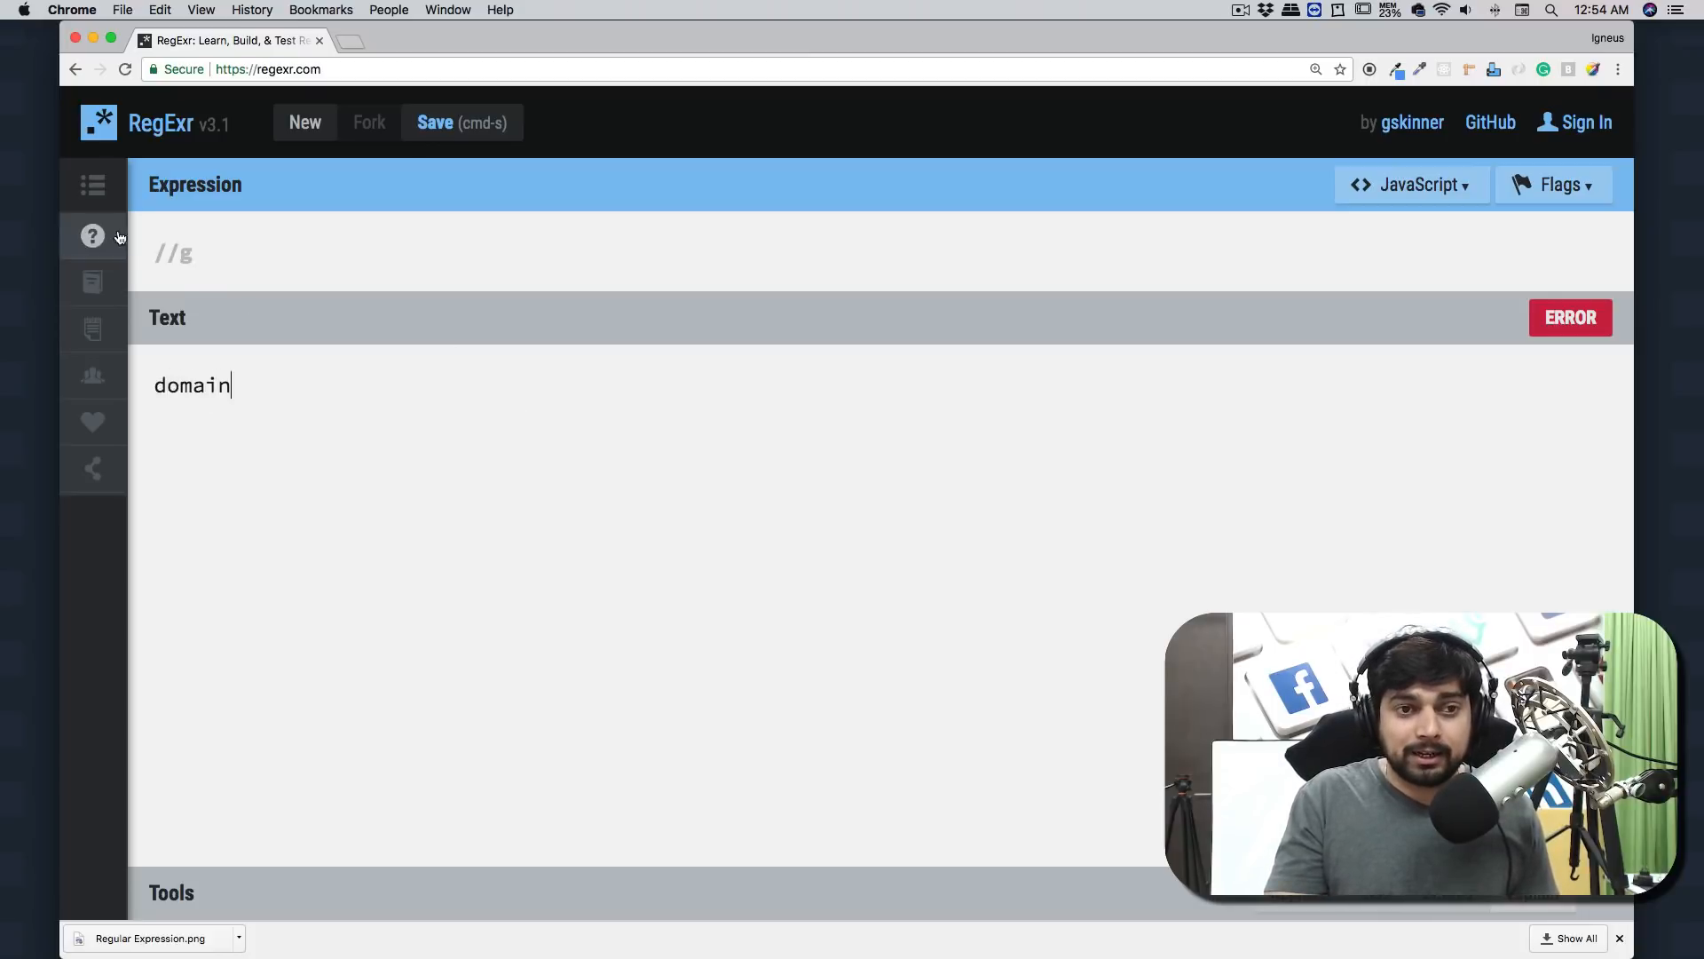
text(domai)
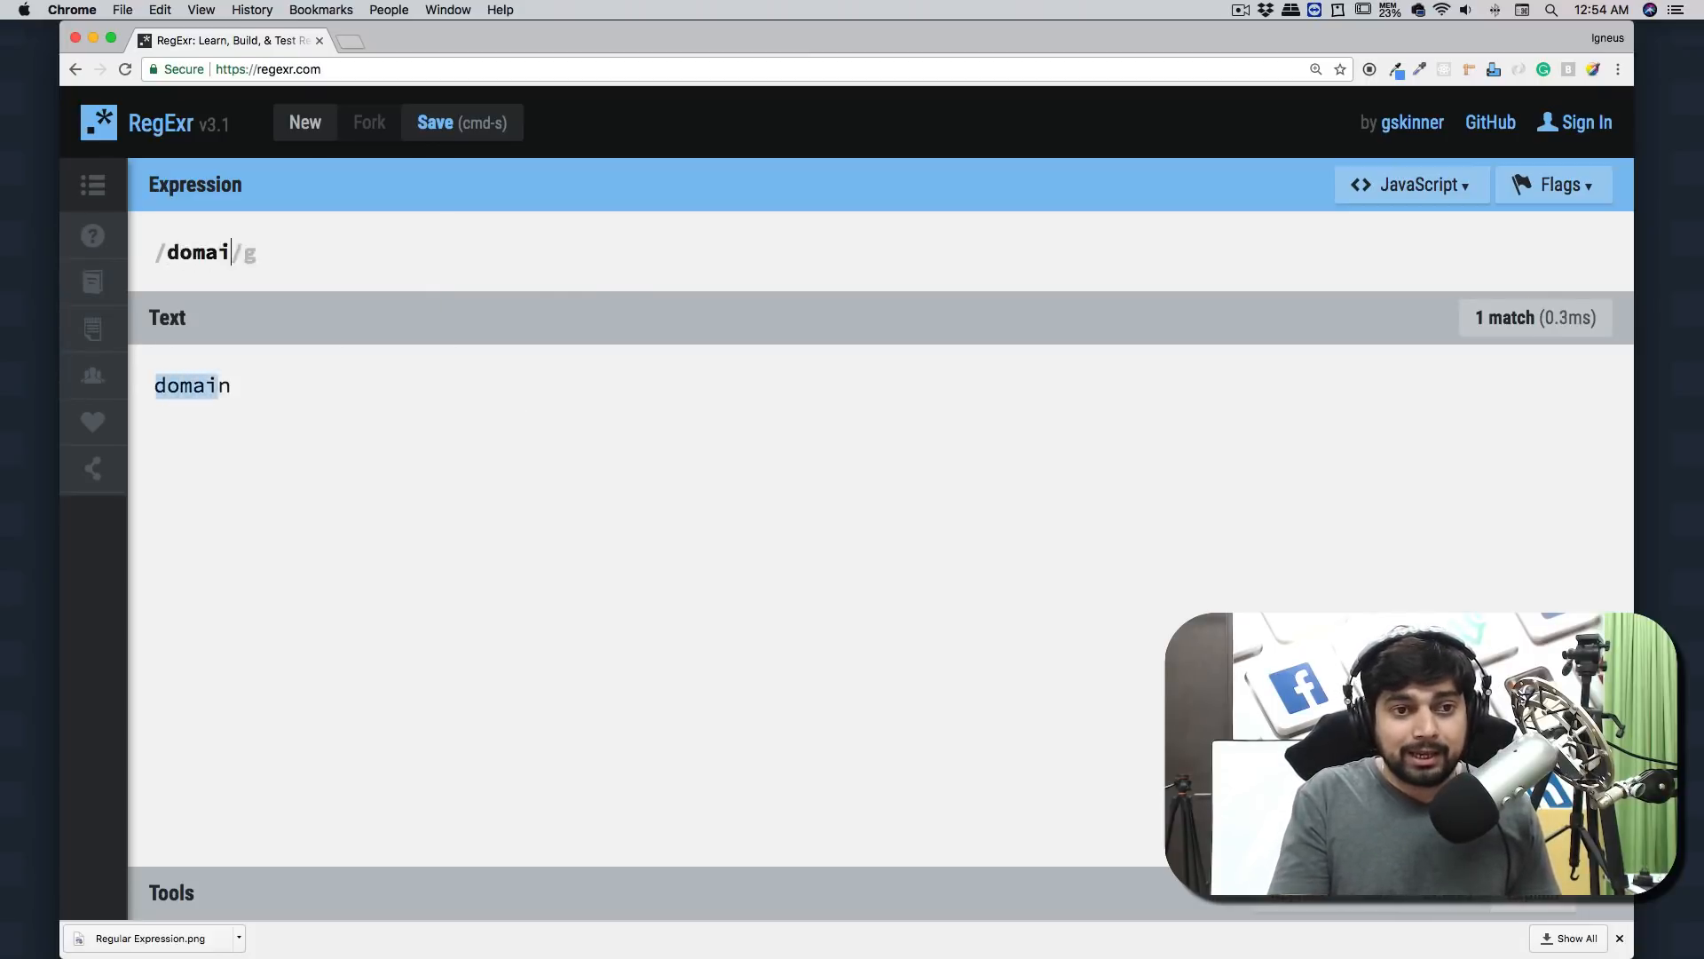
text(n)
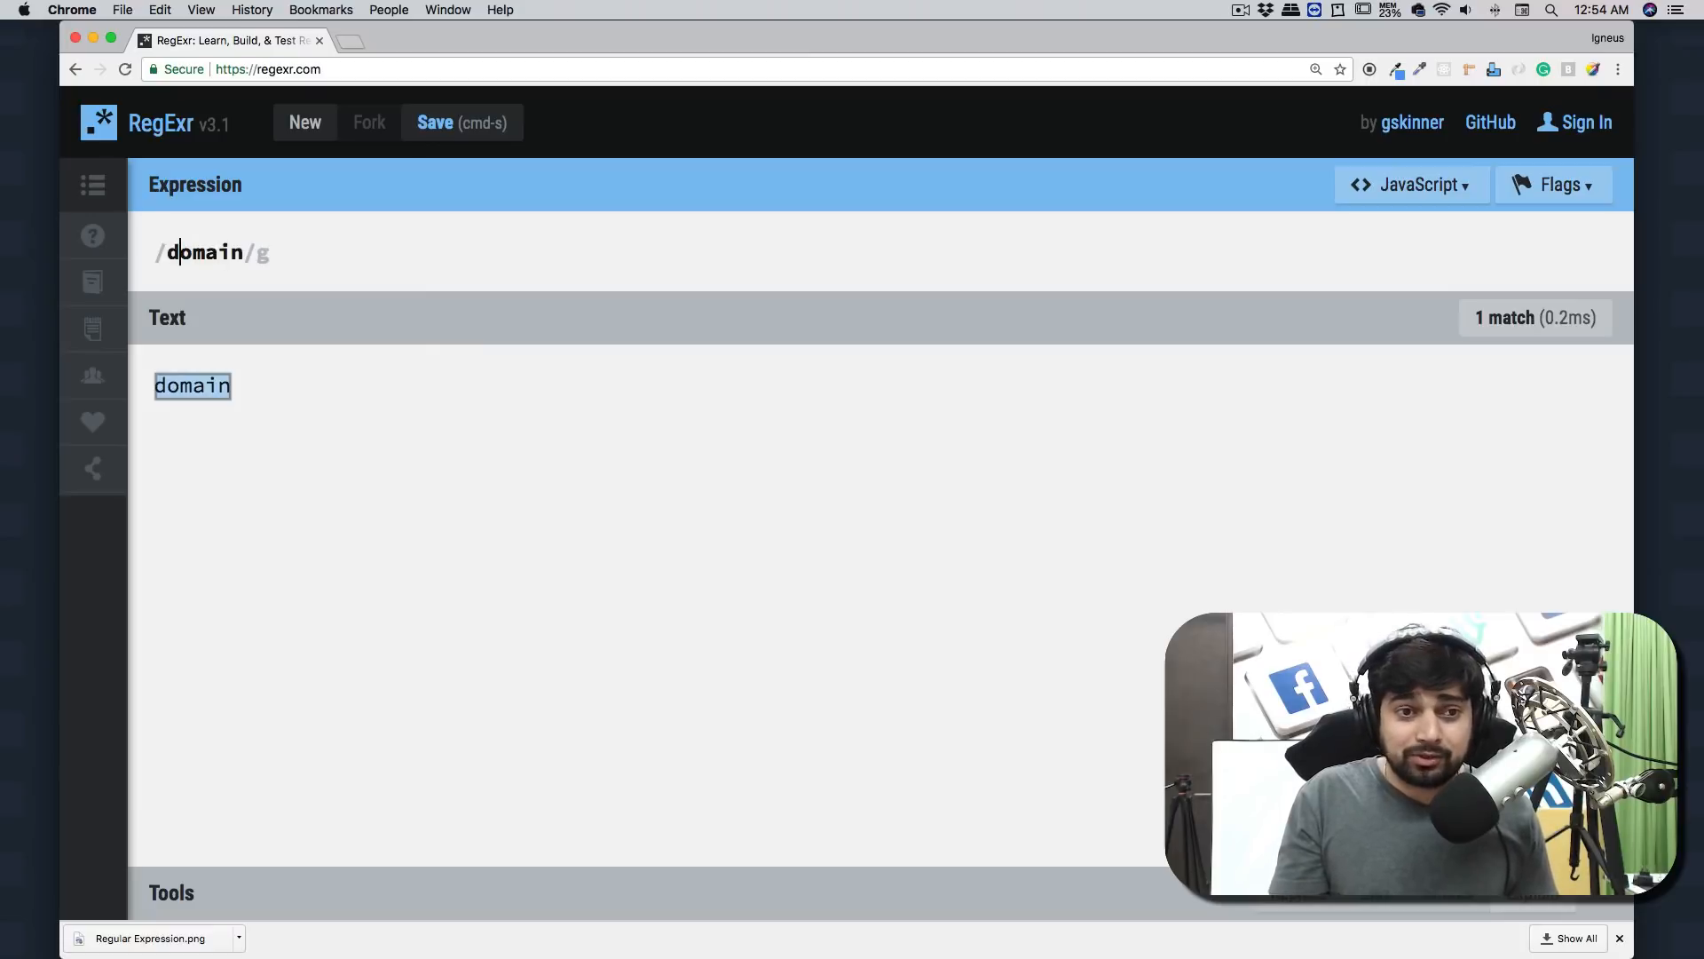
text(\)
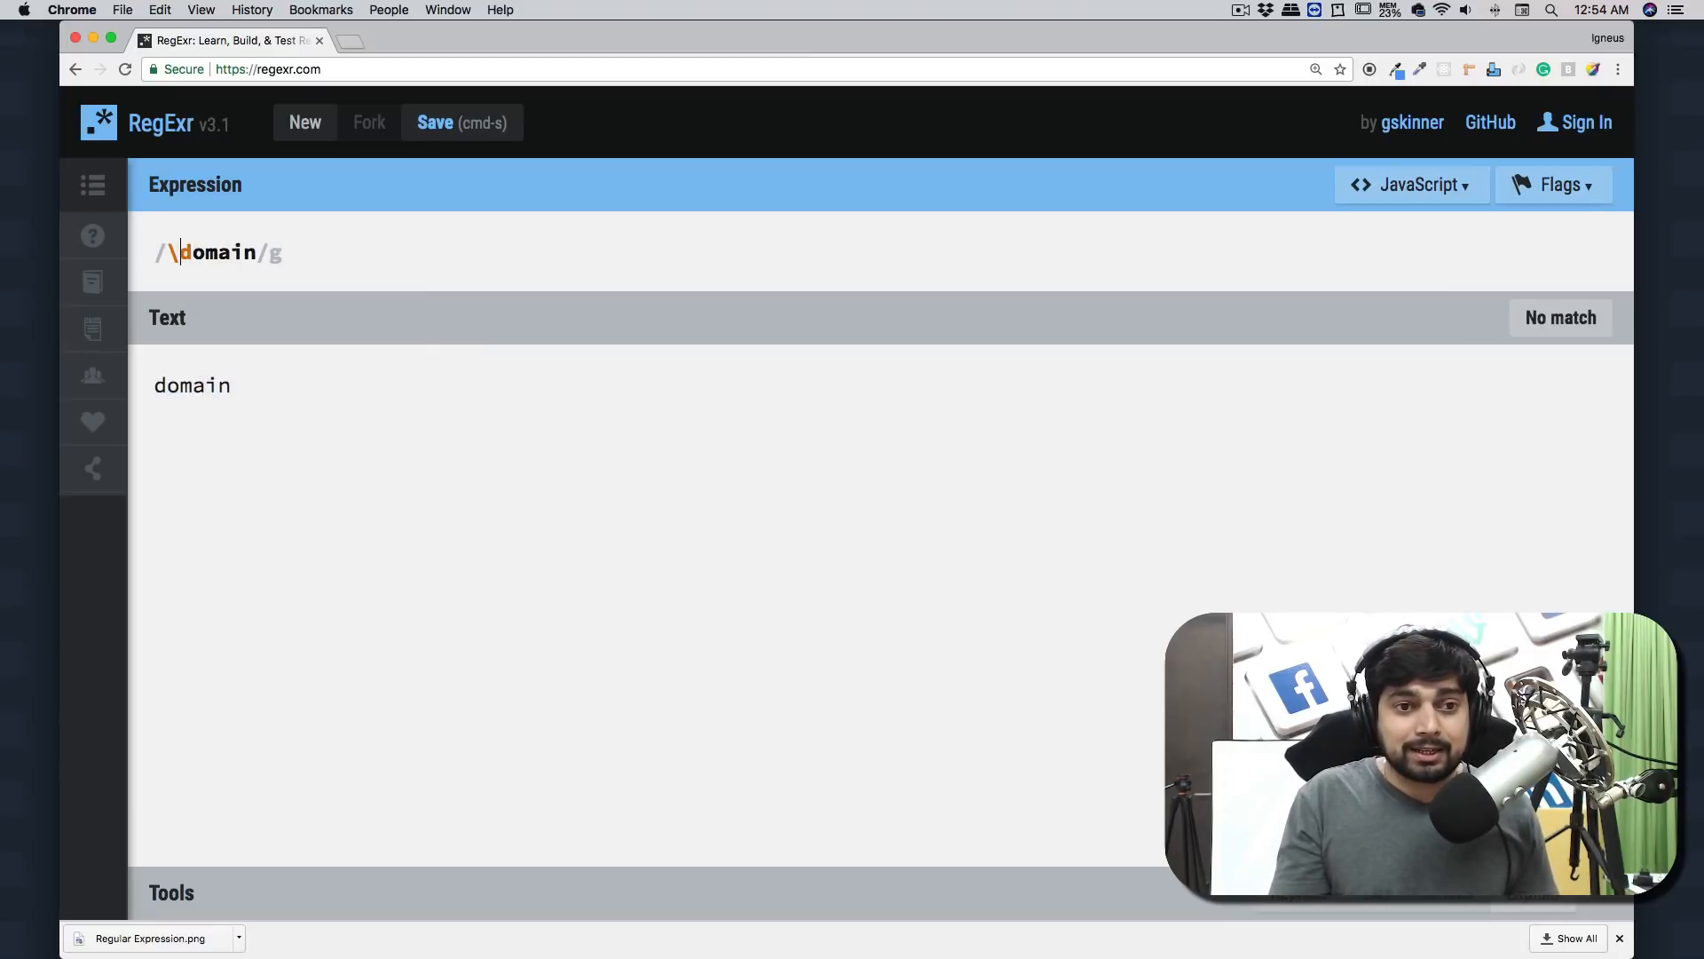